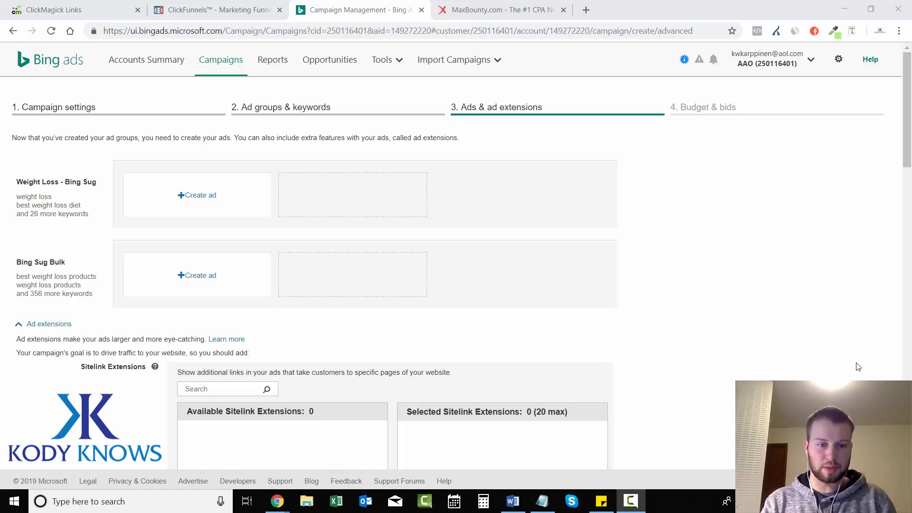
{"action": "mouse_move", "coordinate": [260, 180]}
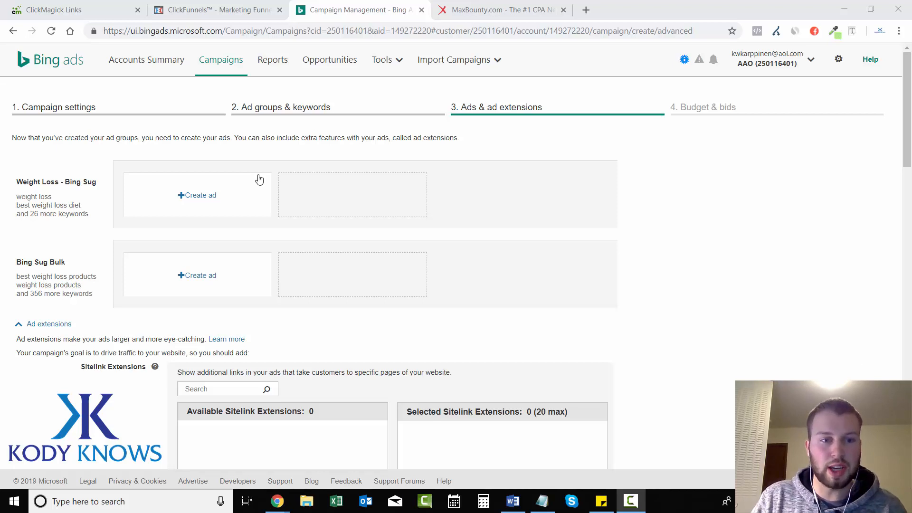
Start a new ad for the first ad group and copy the CLA Safflower Oil funnel page address from ClickFunnels.
{"action": "left_click", "coordinate": [198, 195]}
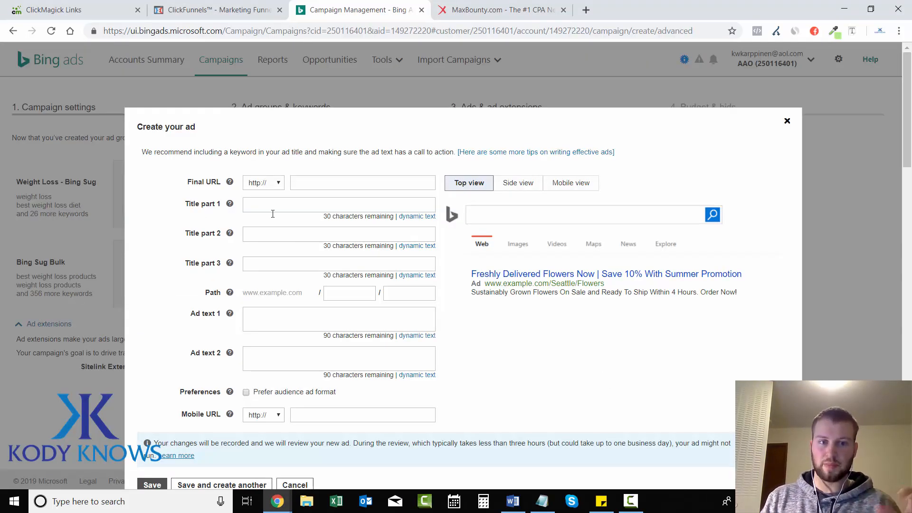
{"action": "mouse_move", "coordinate": [611, 425]}
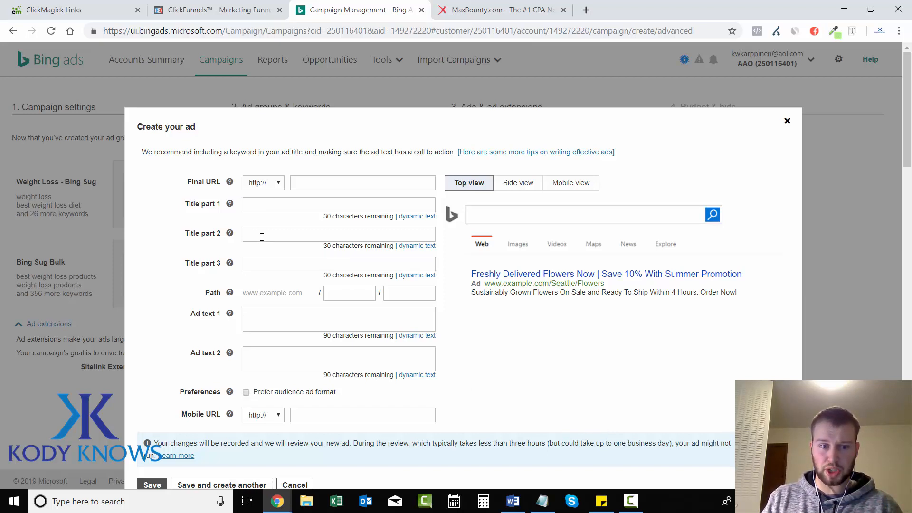
{"action": "mouse_move", "coordinate": [595, 380]}
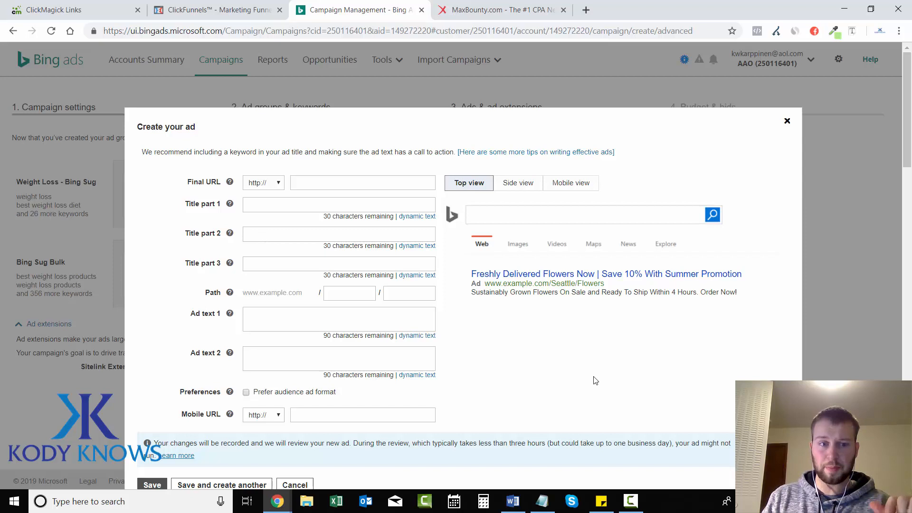
{"action": "mouse_move", "coordinate": [171, 276]}
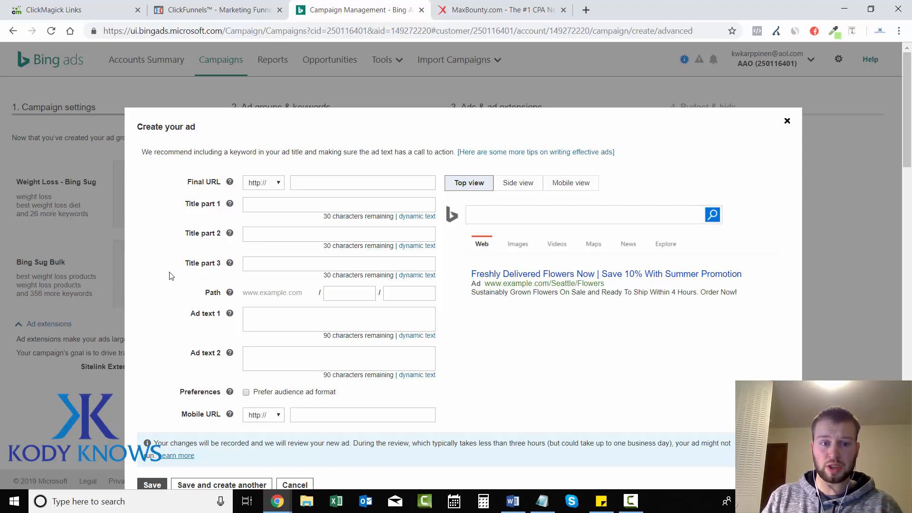
{"action": "mouse_move", "coordinate": [403, 377]}
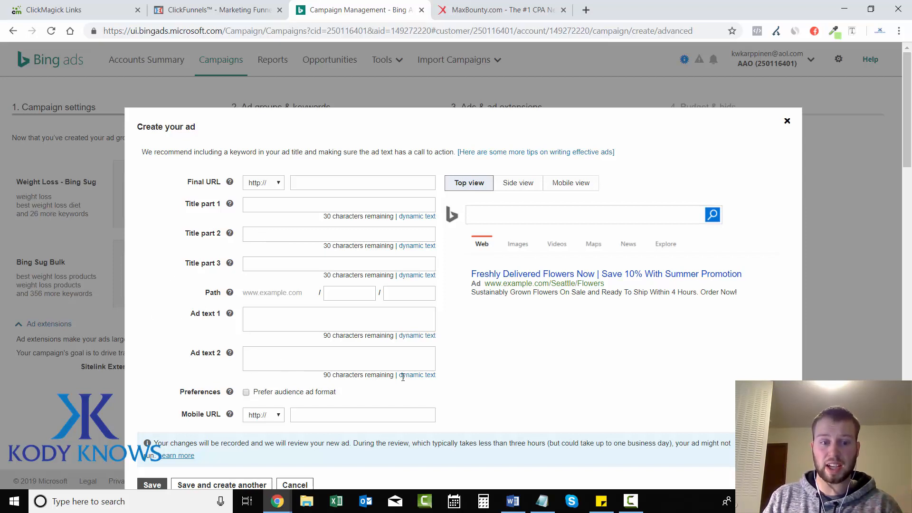
{"action": "mouse_move", "coordinate": [613, 373]}
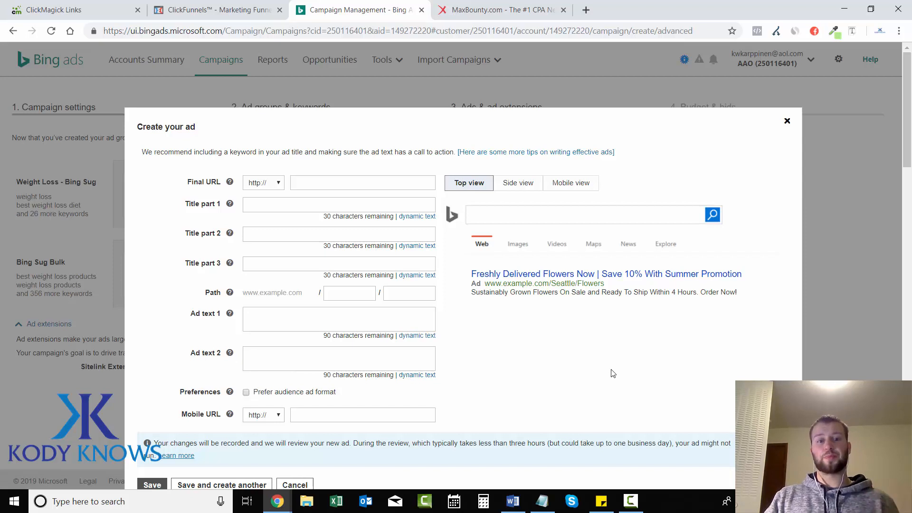
{"action": "mouse_move", "coordinate": [617, 216]}
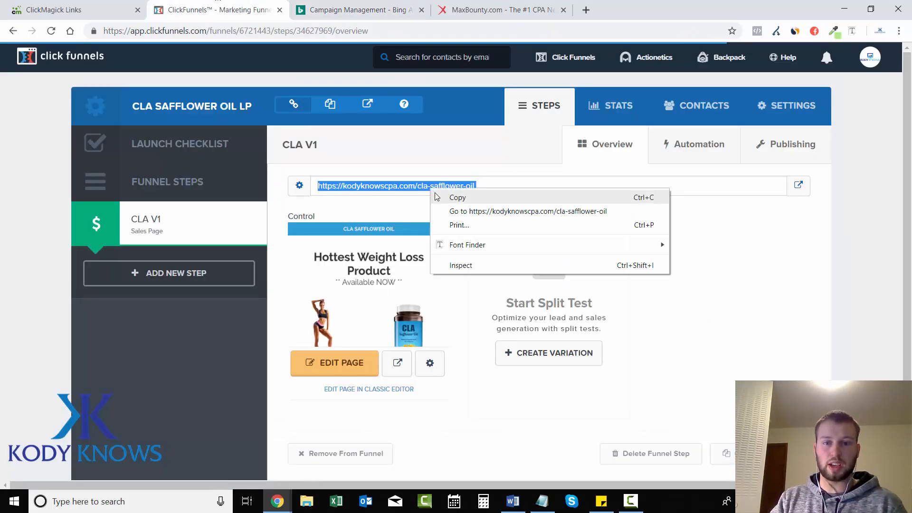
{"action": "left_click", "coordinate": [411, 185]}
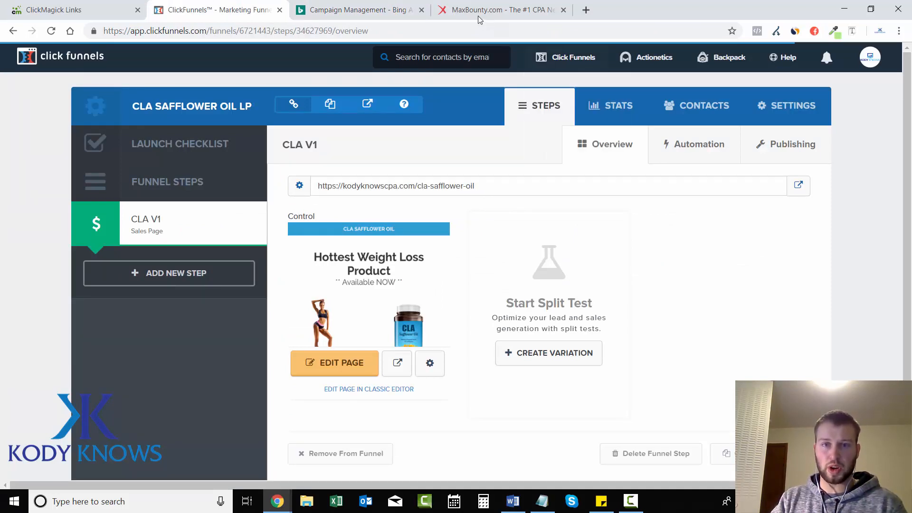
{"action": "left_click", "coordinate": [358, 10]}
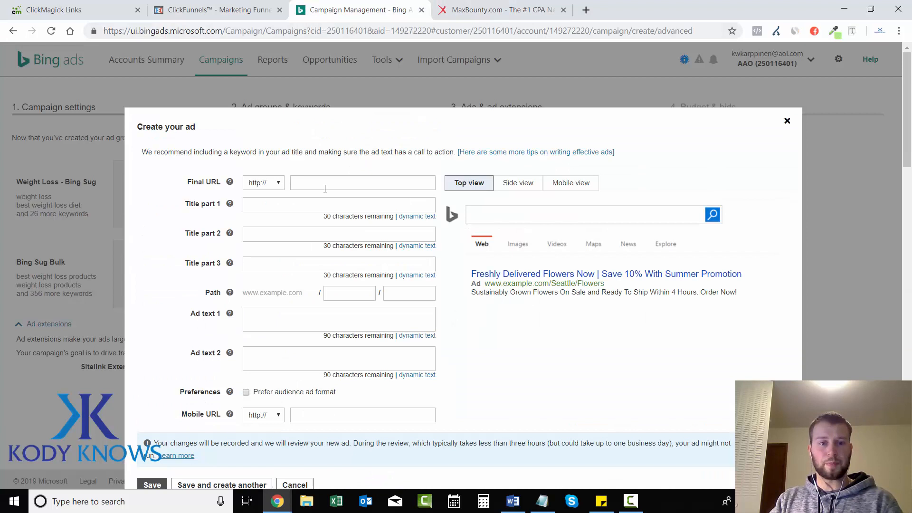
{"action": "left_click", "coordinate": [362, 183]}
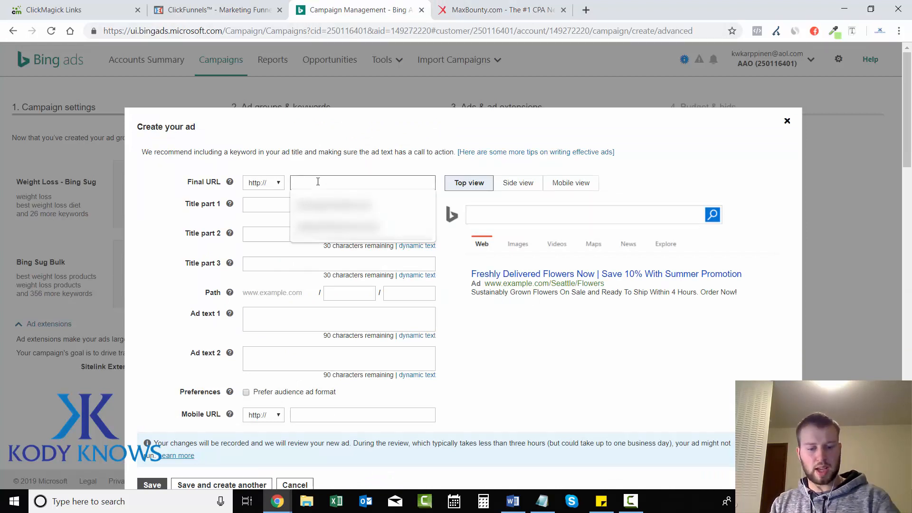
{"action": "type", "text": "kodyknowscpa.com/cla-safflower-oil"}
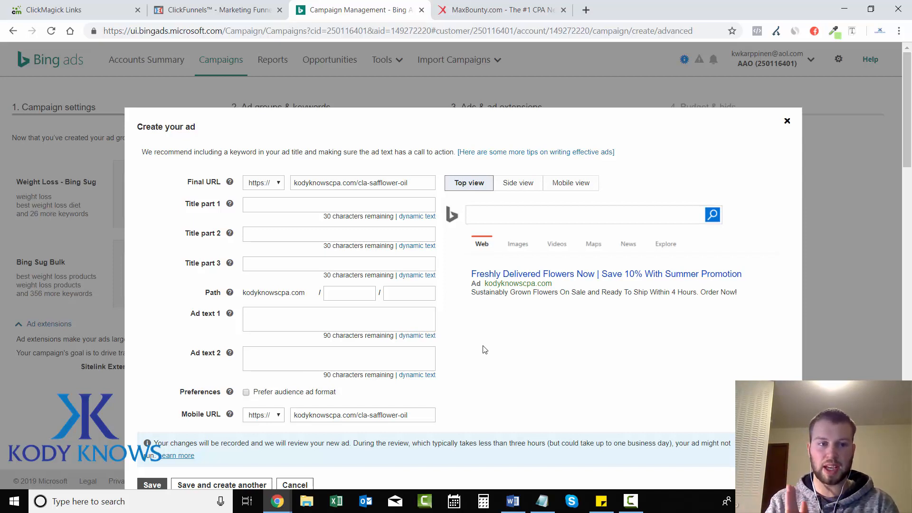
{"action": "mouse_move", "coordinate": [494, 345]}
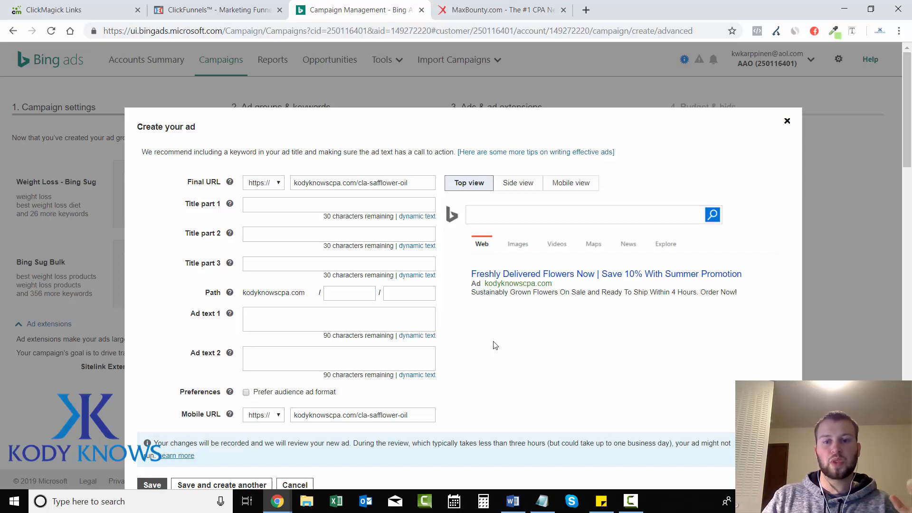
{"action": "left_click", "coordinate": [501, 9]}
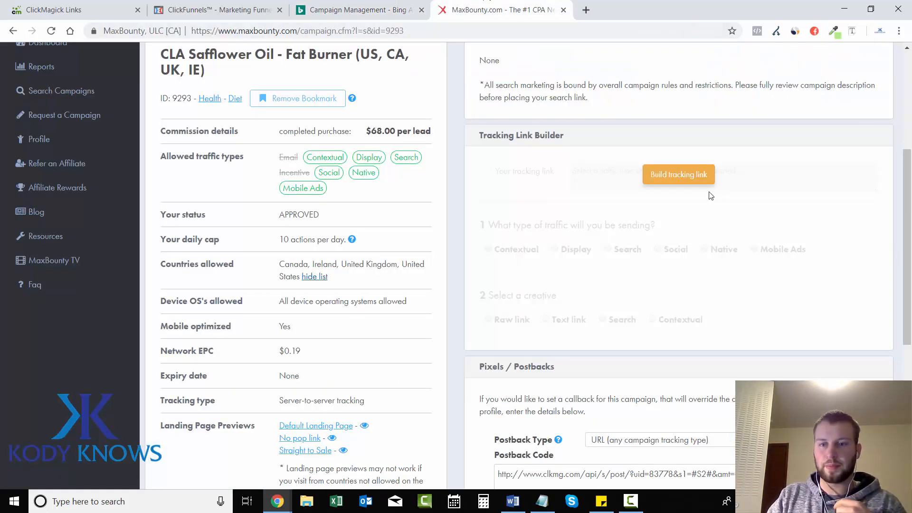
Bring up the MaxBounty tracking link builder for the offer with Search traffic selected.
{"action": "left_click", "coordinate": [608, 249]}
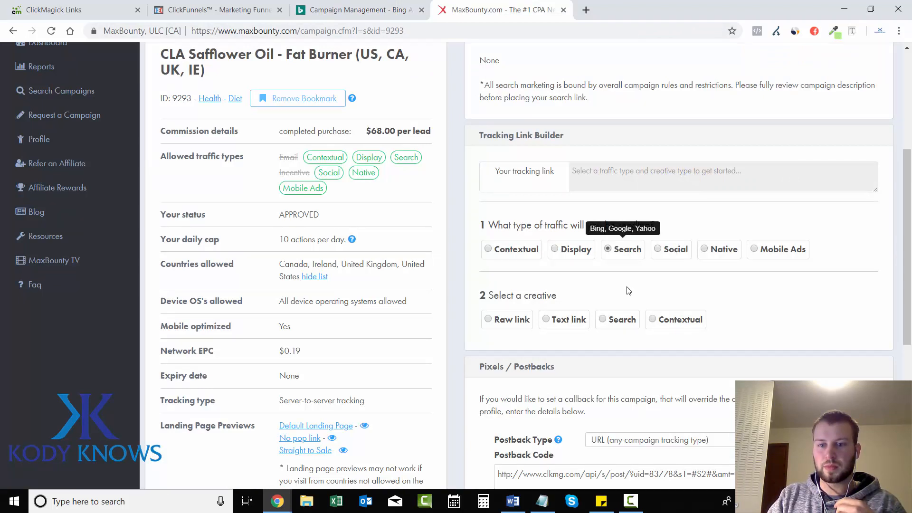
{"action": "left_click", "coordinate": [605, 325]}
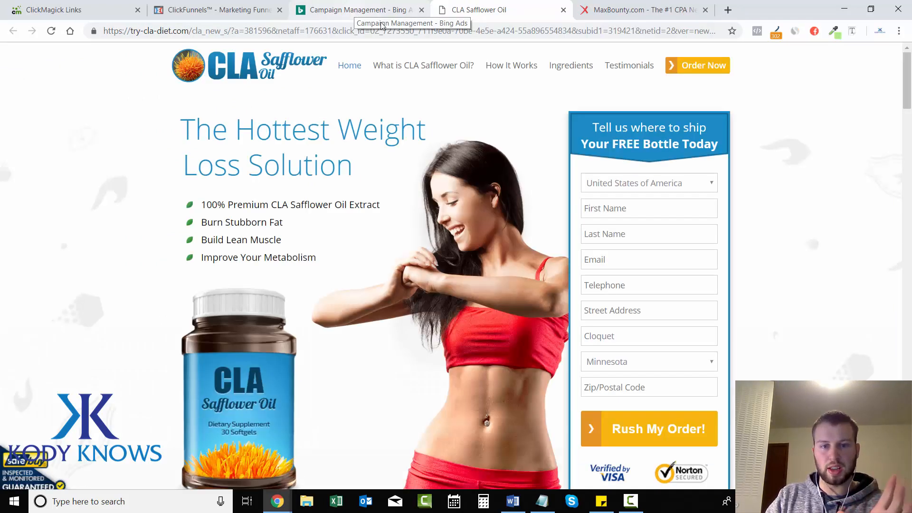
{"action": "scroll", "scroll_direction": "down", "scroll_amount": 3}
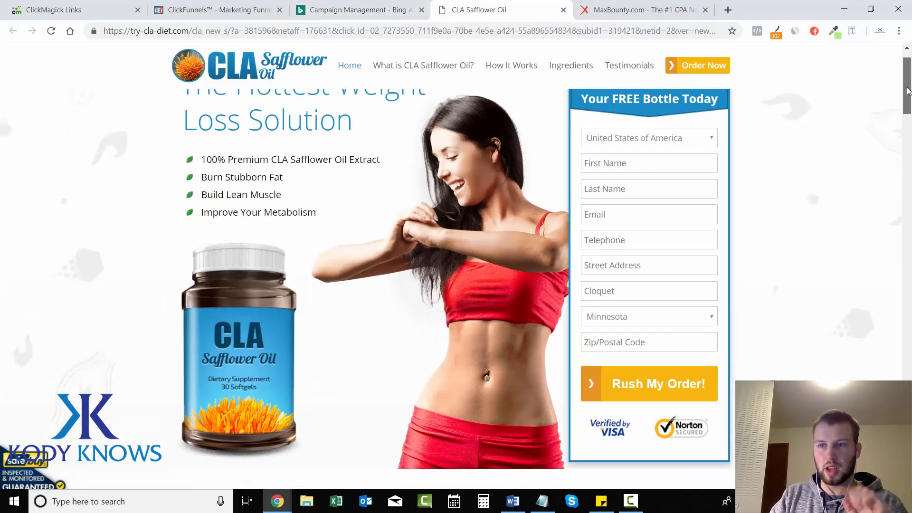
{"action": "scroll", "scroll_direction": "up", "scroll_amount": 3}
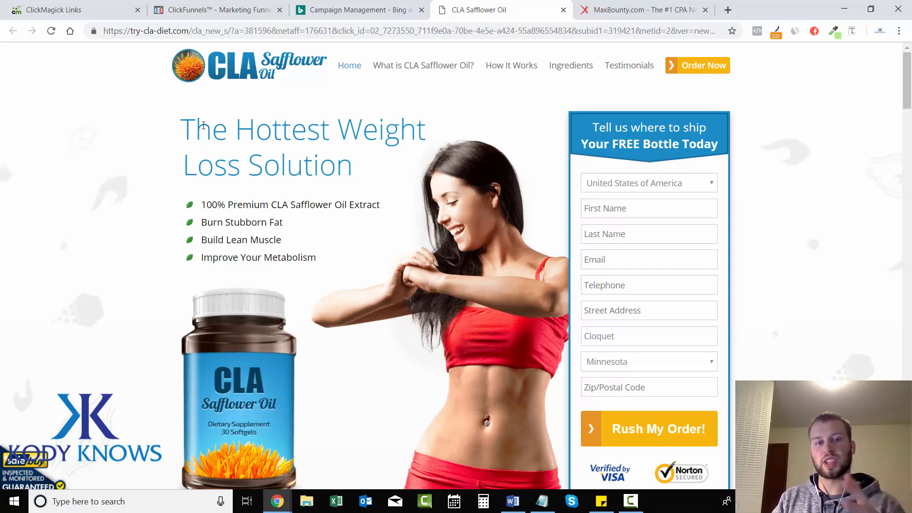
{"action": "mouse_move", "coordinate": [180, 132]}
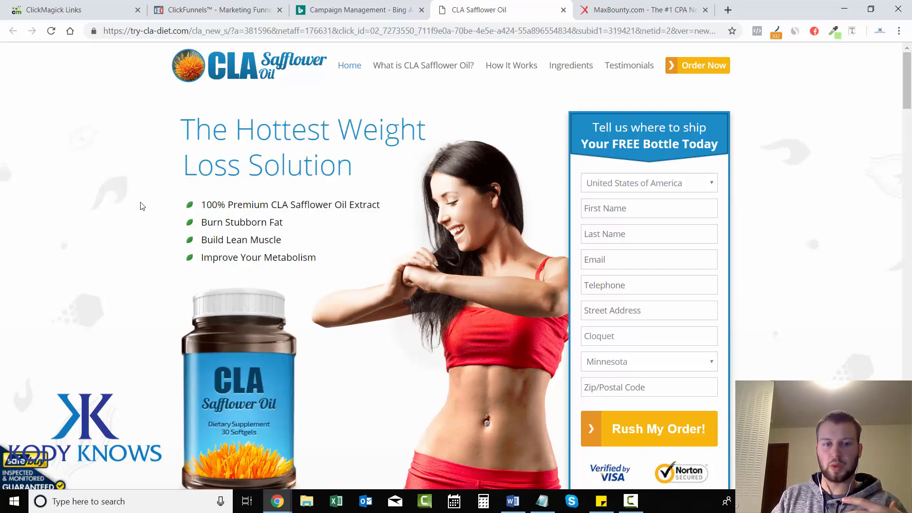
{"action": "mouse_move", "coordinate": [883, 108]}
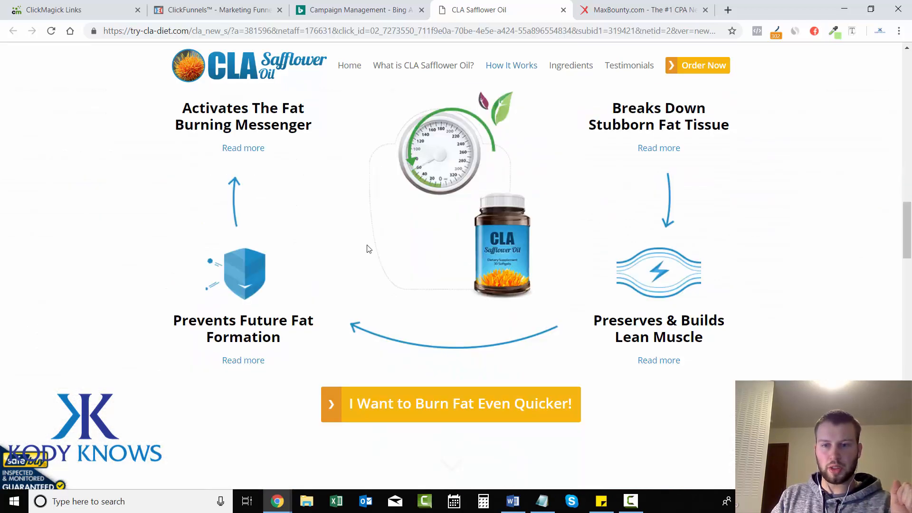
{"action": "scroll", "scroll_direction": "down", "scroll_amount": 3}
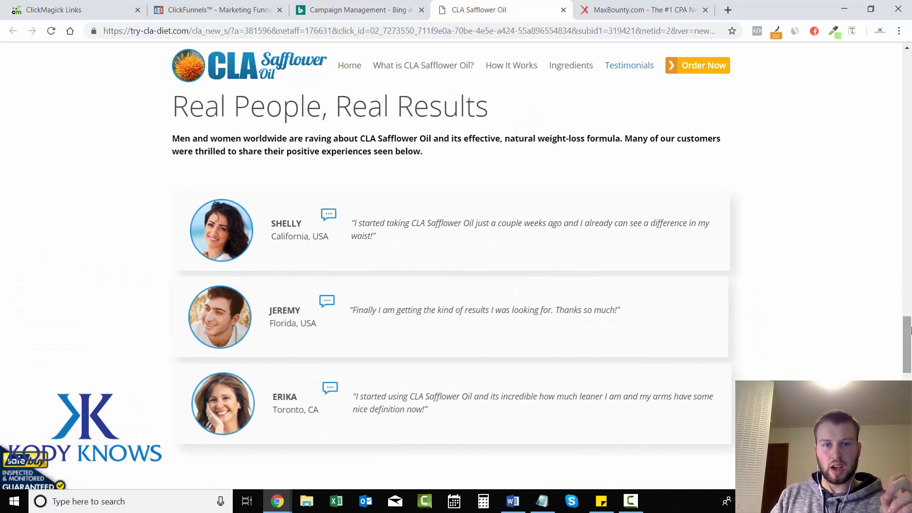
{"action": "scroll", "scroll_direction": "down", "scroll_amount": 3}
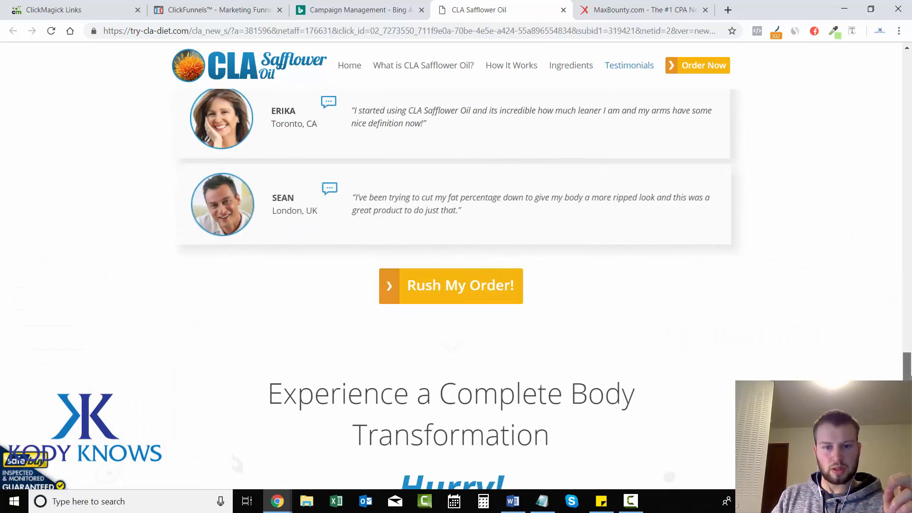
{"action": "scroll", "scroll_direction": "down", "scroll_amount": 3}
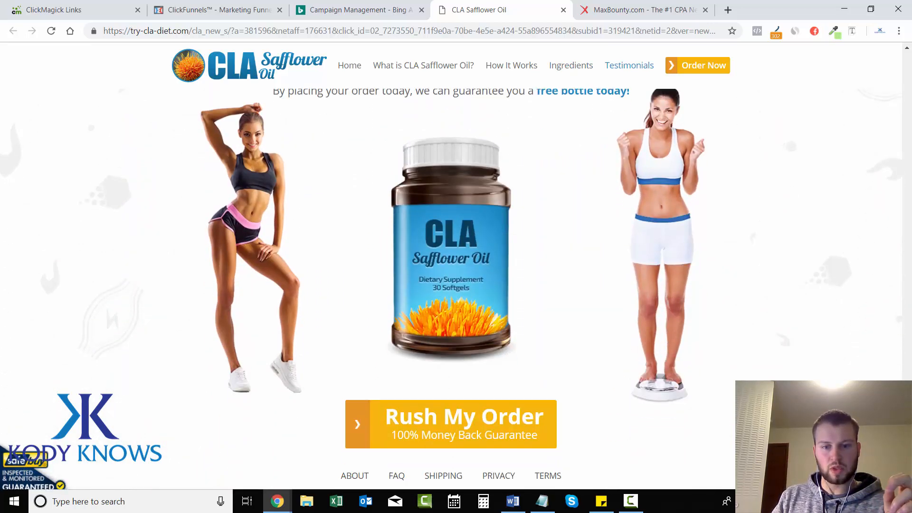
{"action": "scroll", "scroll_direction": "down", "scroll_amount": 3}
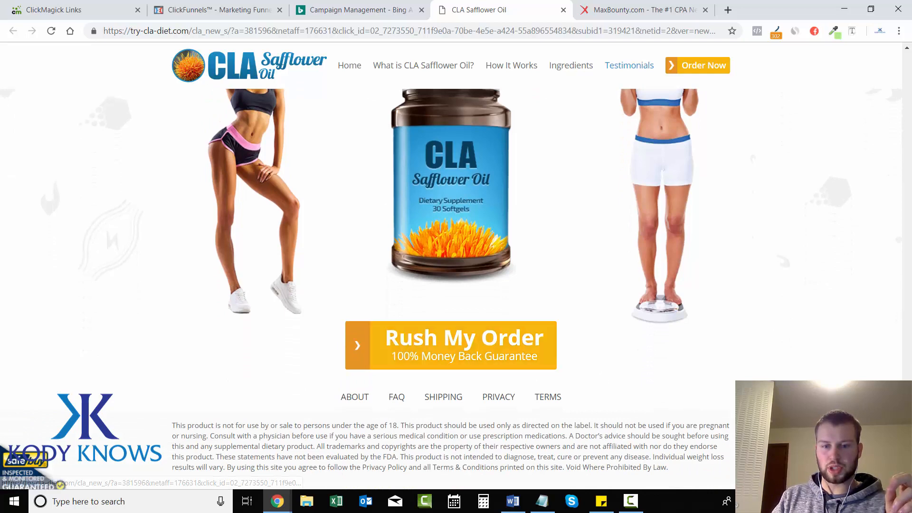
{"action": "scroll", "scroll_direction": "up", "scroll_amount": 3}
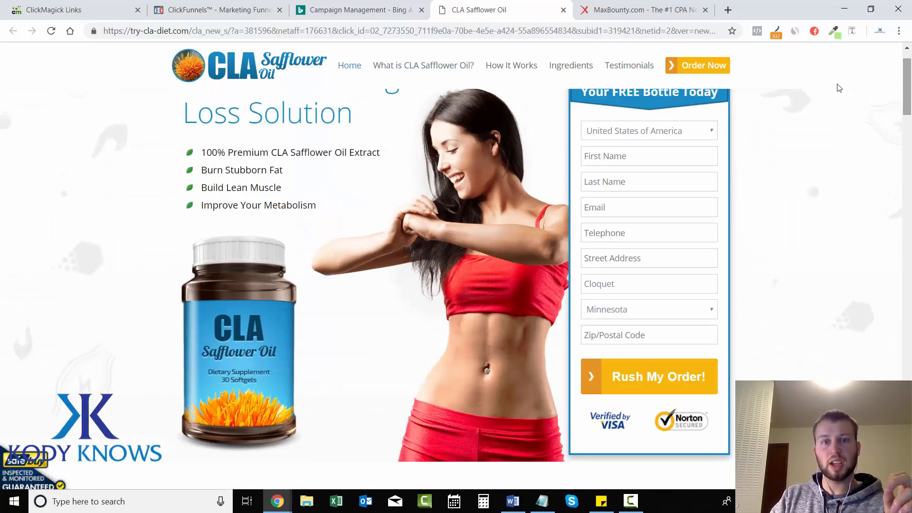
Return to the Bing Ads ad creation form for the Weight Loss - Bing Sug ad group.
{"action": "left_click", "coordinate": [349, 9]}
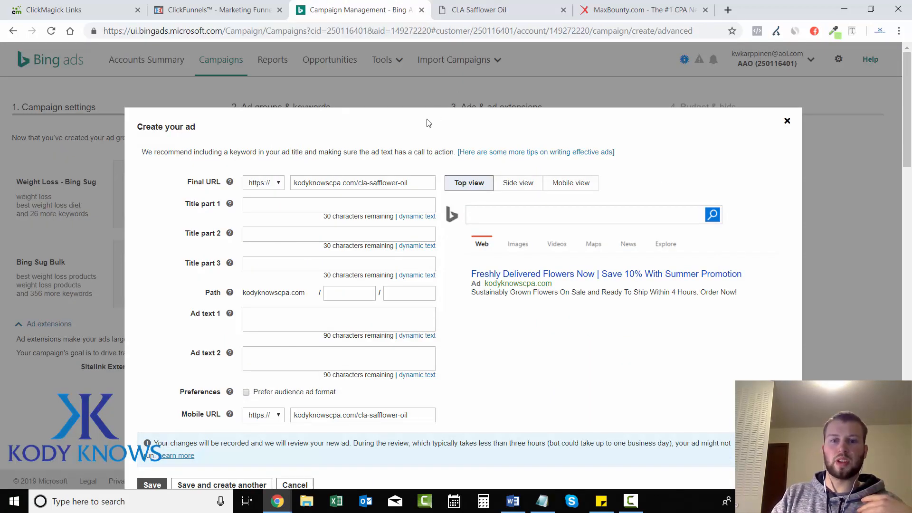
{"action": "mouse_move", "coordinate": [423, 128]}
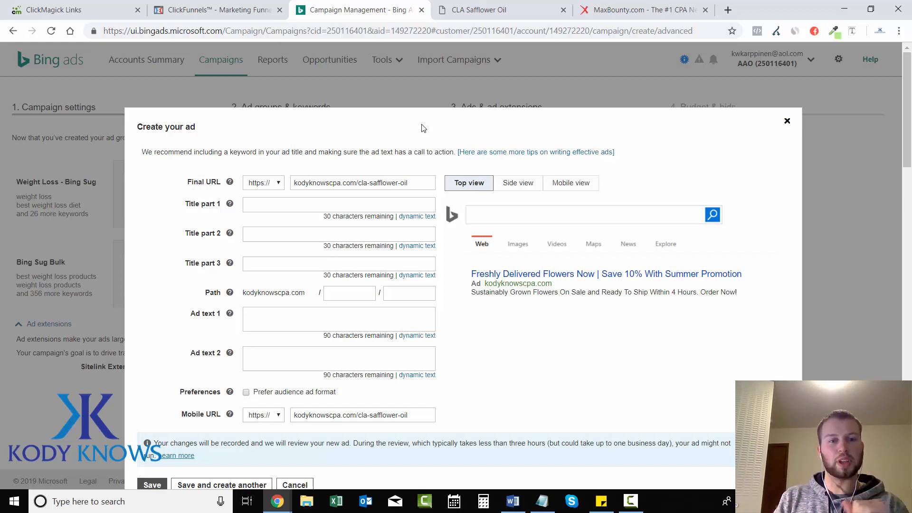
{"action": "mouse_move", "coordinate": [426, 146]}
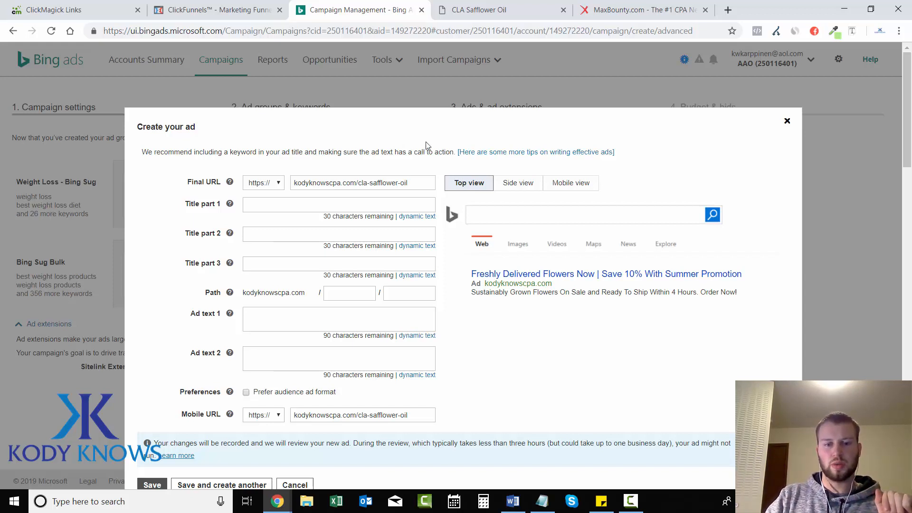
{"action": "mouse_move", "coordinate": [463, 133]}
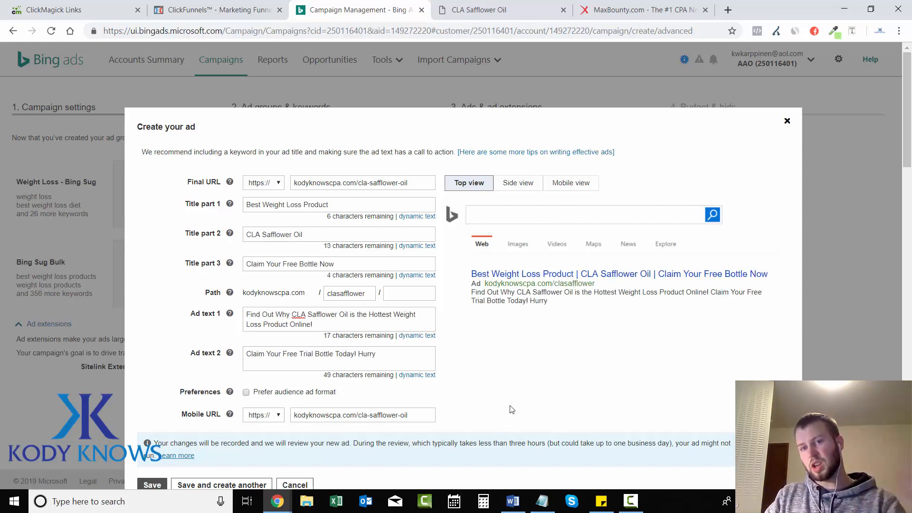
{"action": "mouse_move", "coordinate": [514, 315]}
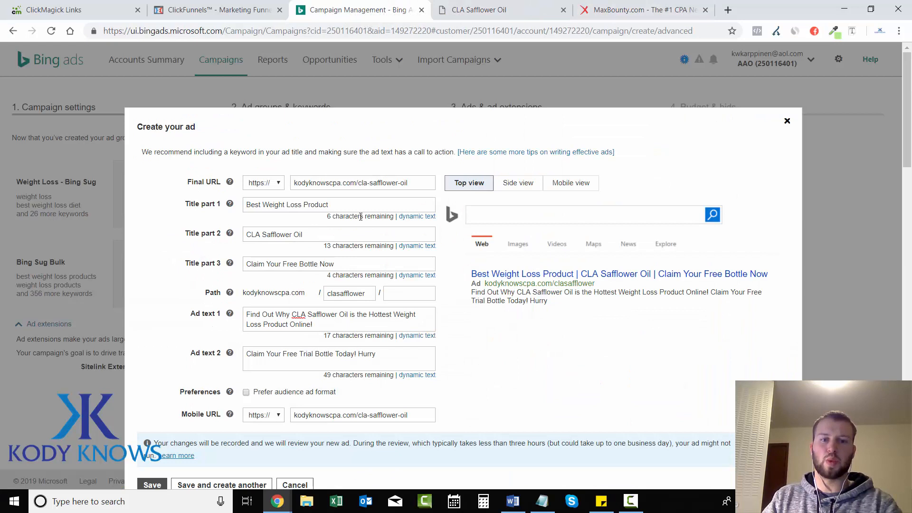
{"action": "mouse_move", "coordinate": [669, 284]}
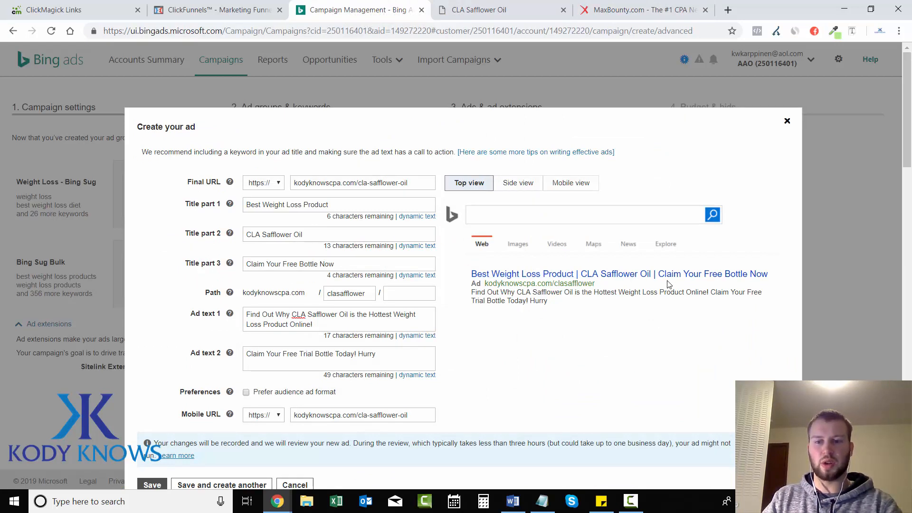
{"action": "mouse_move", "coordinate": [262, 304]}
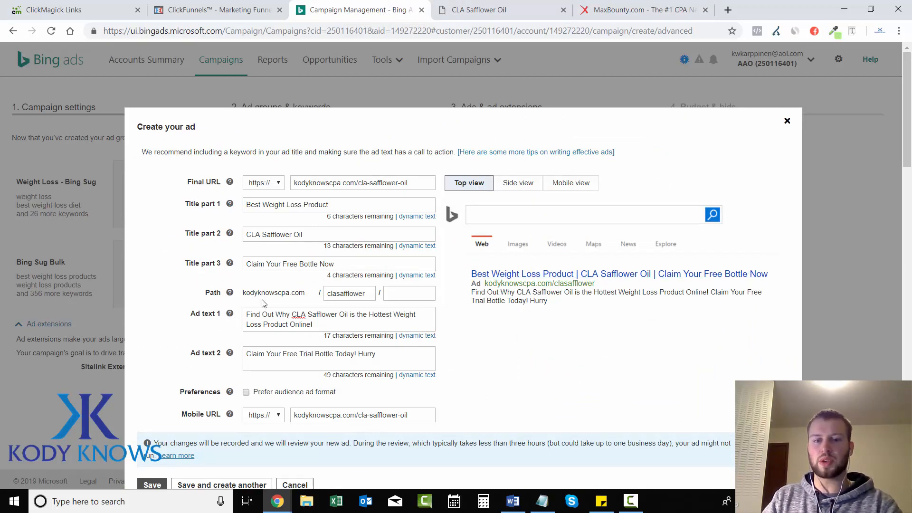
{"action": "mouse_move", "coordinate": [477, 365]}
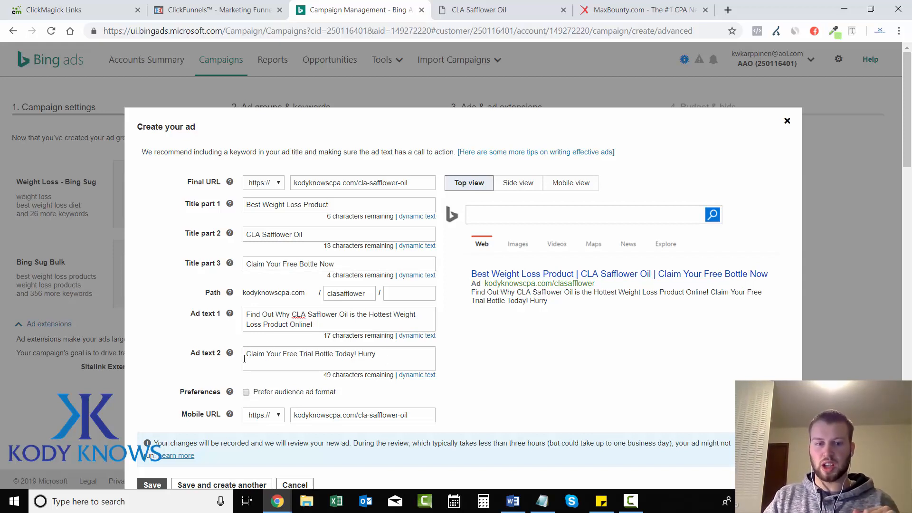
{"action": "mouse_move", "coordinate": [569, 403]}
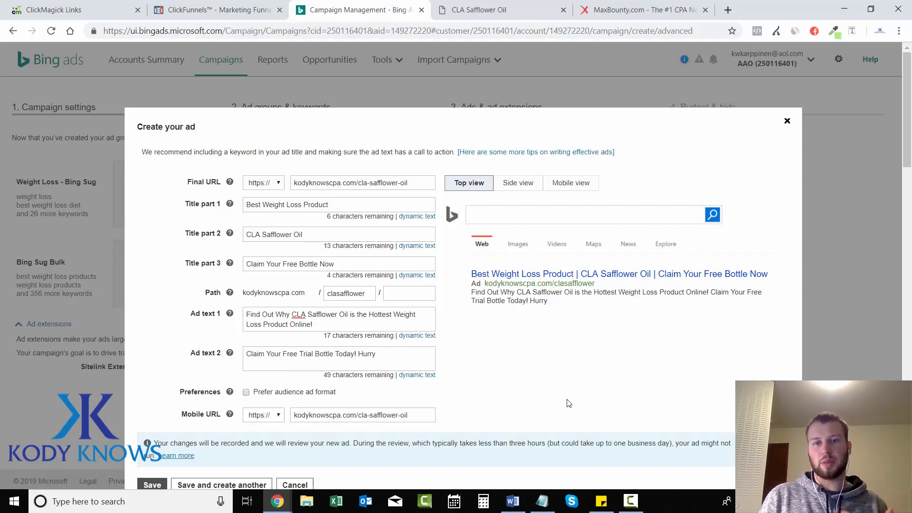
{"action": "mouse_move", "coordinate": [569, 395]}
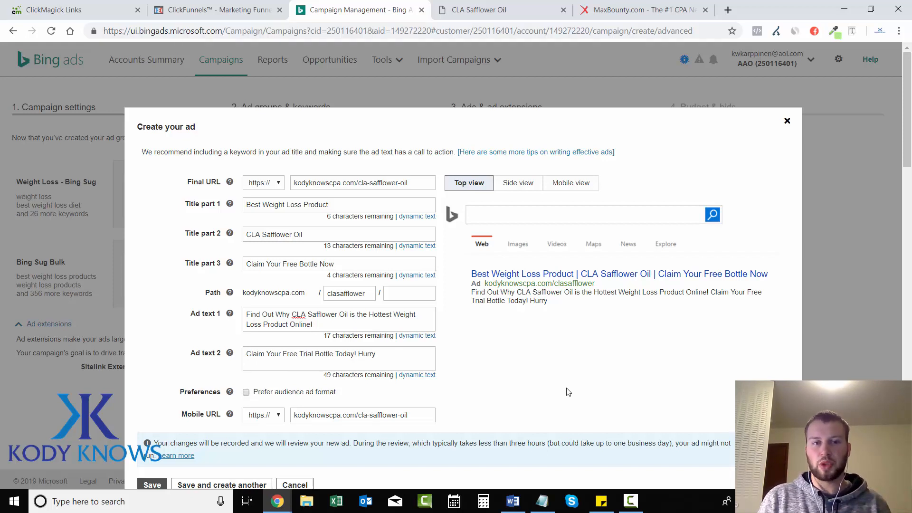
{"action": "mouse_move", "coordinate": [241, 297]}
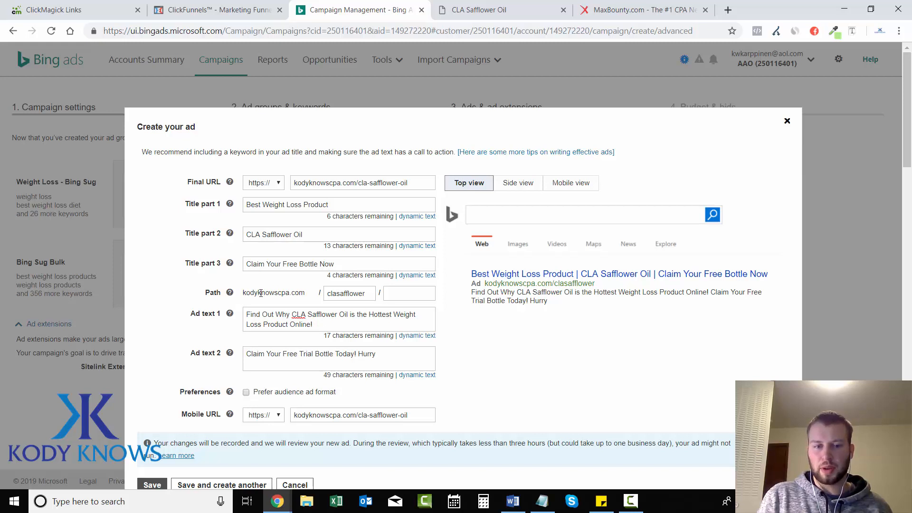
{"action": "mouse_move", "coordinate": [557, 409]}
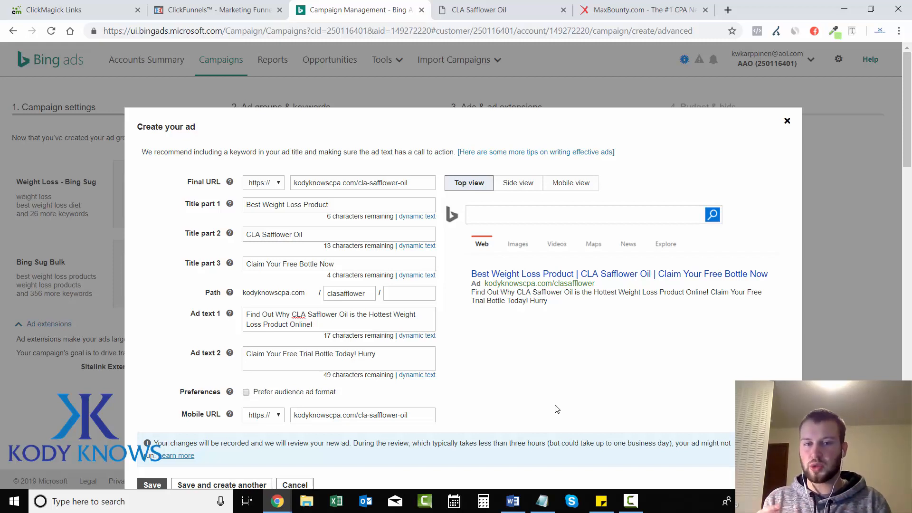
{"action": "mouse_move", "coordinate": [502, 400]}
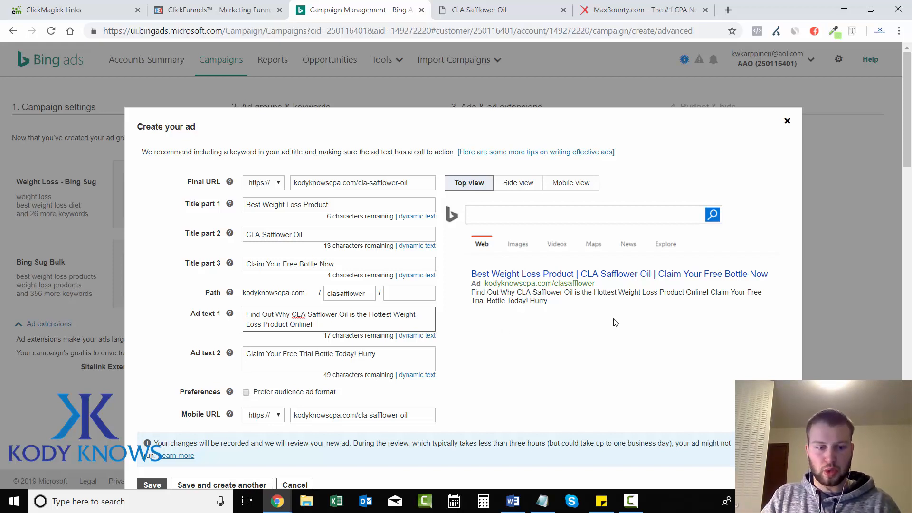
Save the ad, duplicate it in Weight Loss - Bing Sug, copy it to Bing Sug Bulk, and edit the duplicate.
{"action": "left_click", "coordinate": [153, 485]}
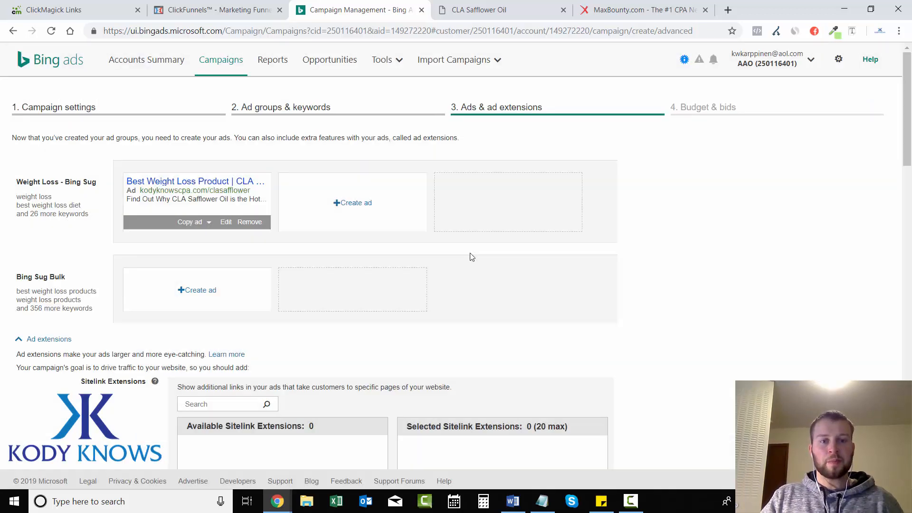
{"action": "left_click", "coordinate": [193, 221]}
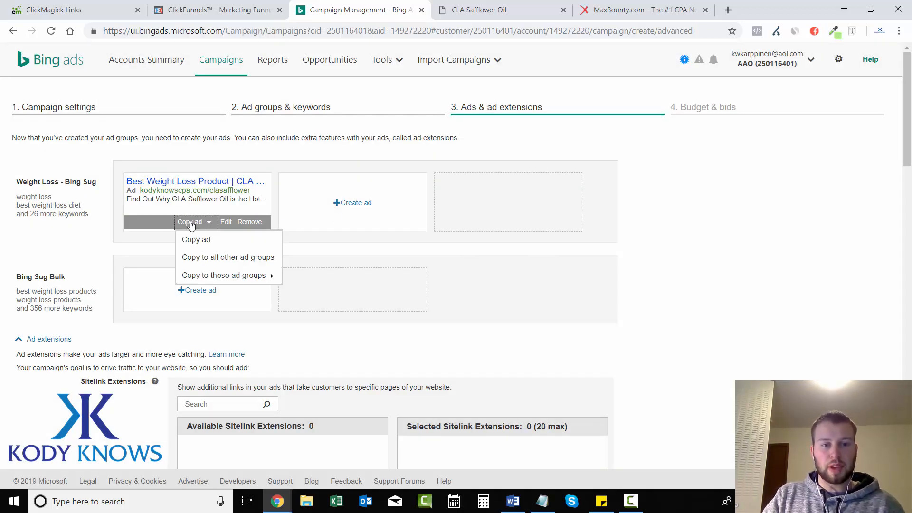
{"action": "left_click", "coordinate": [196, 240]}
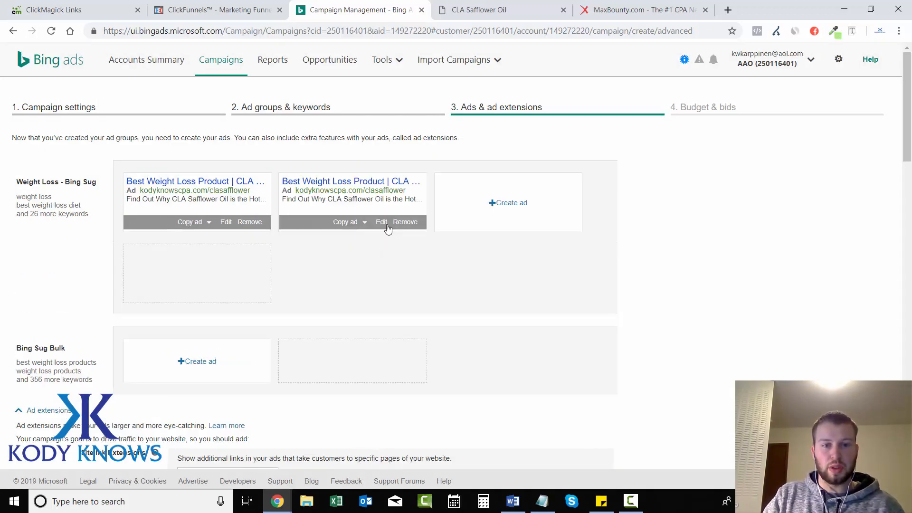
{"action": "left_click", "coordinate": [194, 222]}
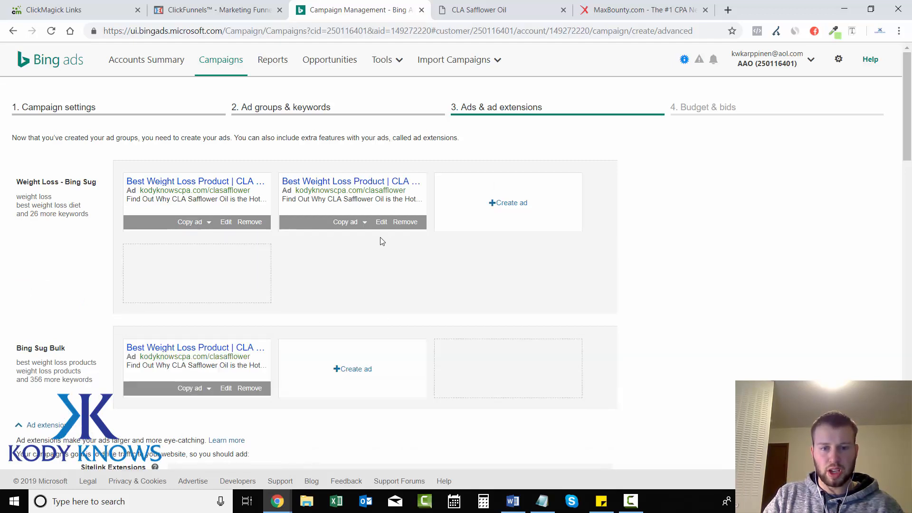
{"action": "left_click", "coordinate": [382, 221]}
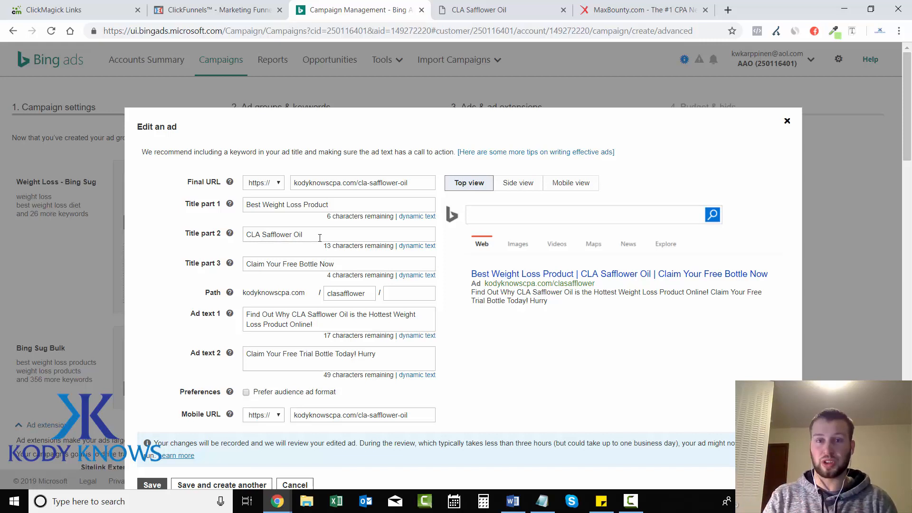
Append 2019 to the duplicate ad's first title, making it Best Weight Loss Product 2019, and save.
{"action": "left_click", "coordinate": [338, 204]}
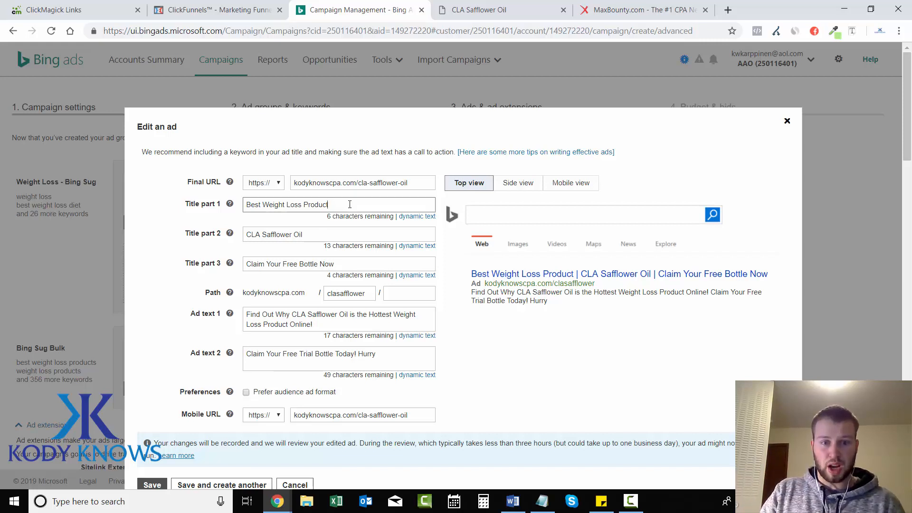
{"action": "type", "text": "2019"}
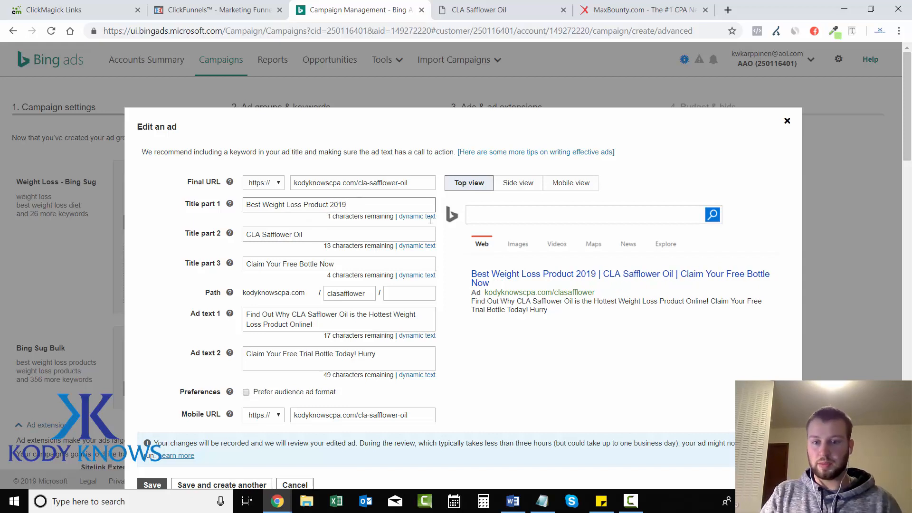
{"action": "mouse_move", "coordinate": [550, 367]}
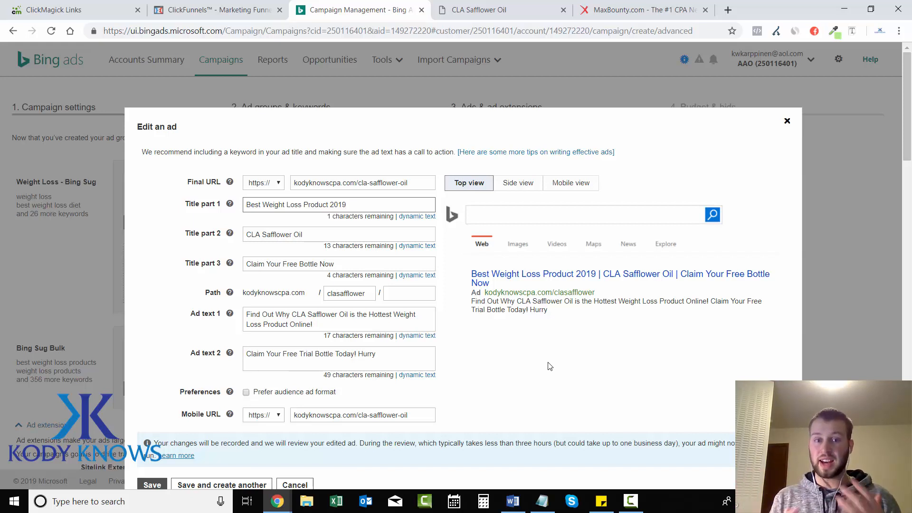
{"action": "left_click", "coordinate": [338, 204]}
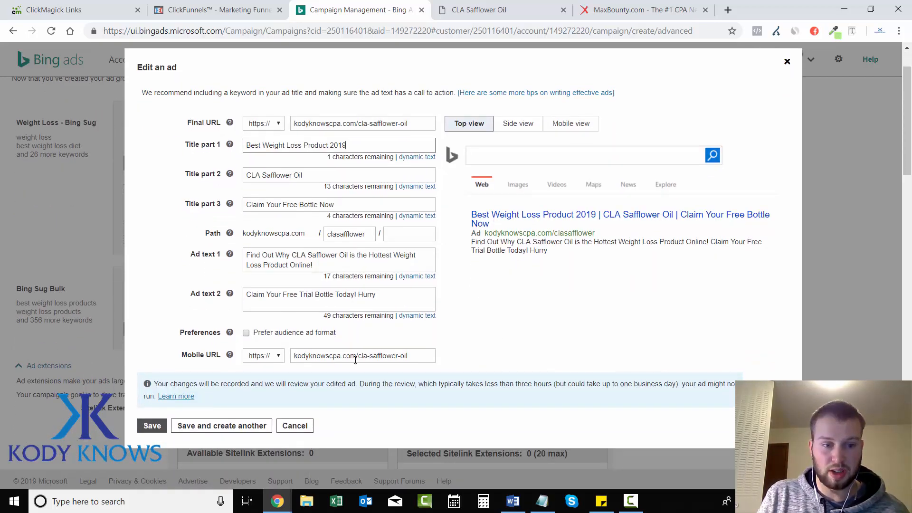
{"action": "left_click", "coordinate": [153, 426]}
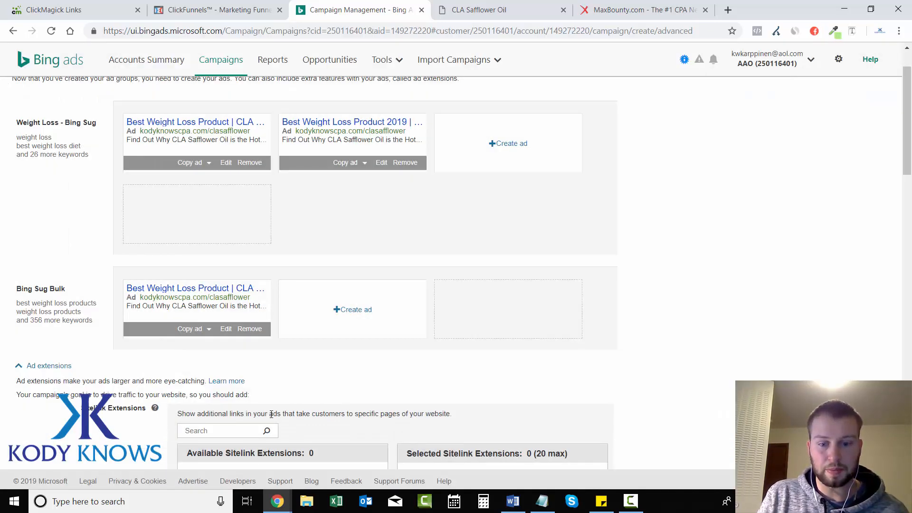
Switch to the Word swipe file and scroll through its competitor Ad Copies section.
{"action": "left_click", "coordinate": [511, 500]}
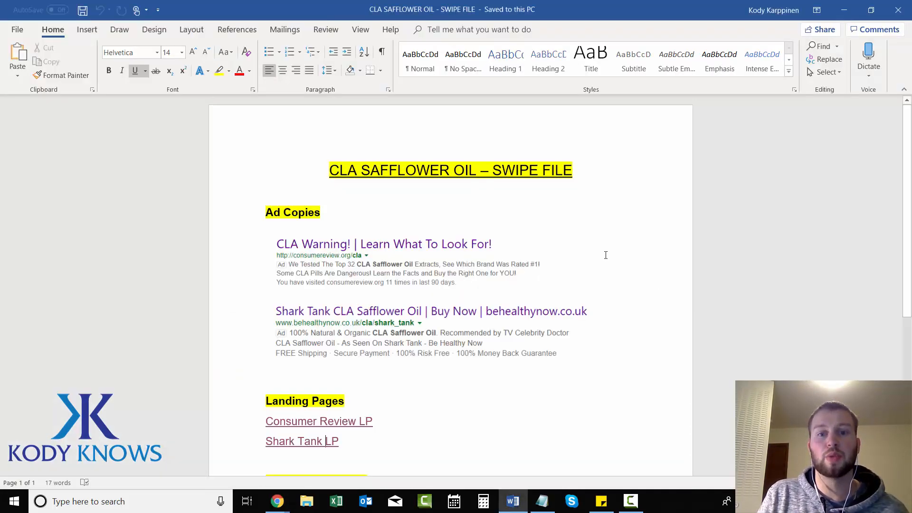
{"action": "scroll", "scroll_direction": "down", "scroll_amount": 3}
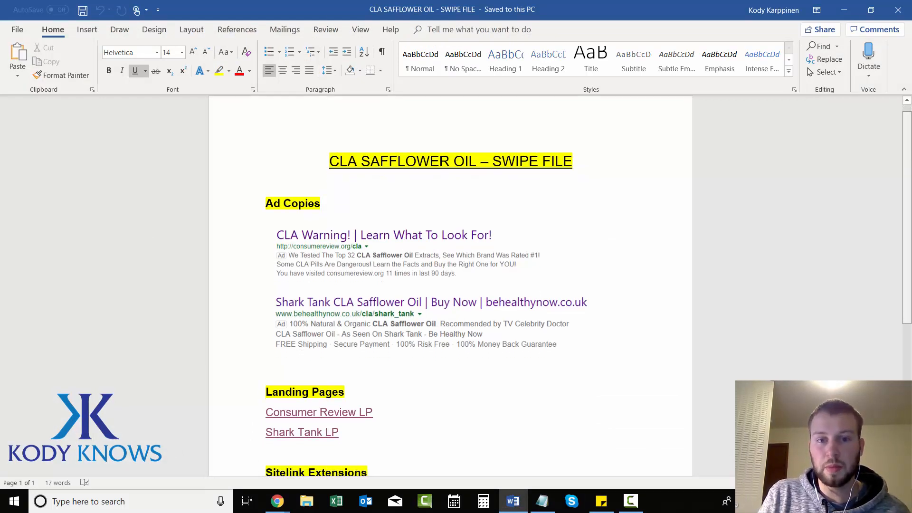
{"action": "scroll", "scroll_direction": "down", "scroll_amount": 3}
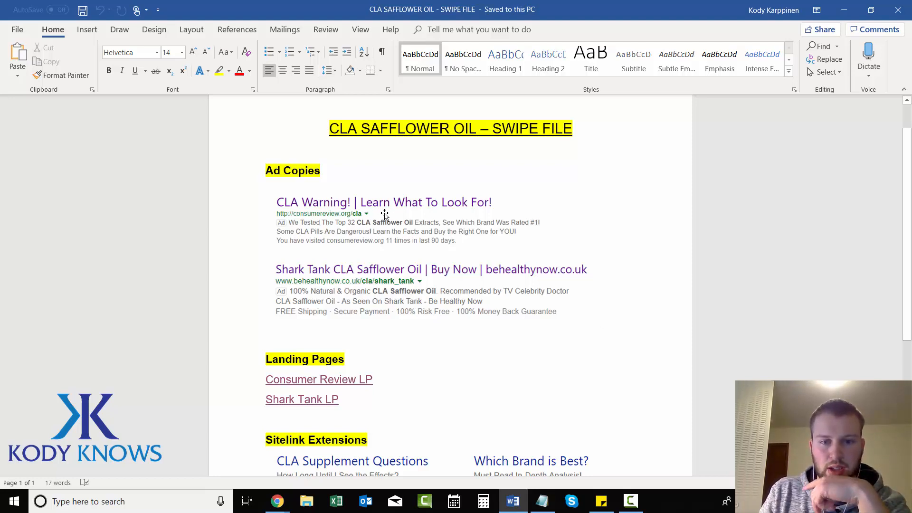
{"action": "mouse_move", "coordinate": [447, 265]}
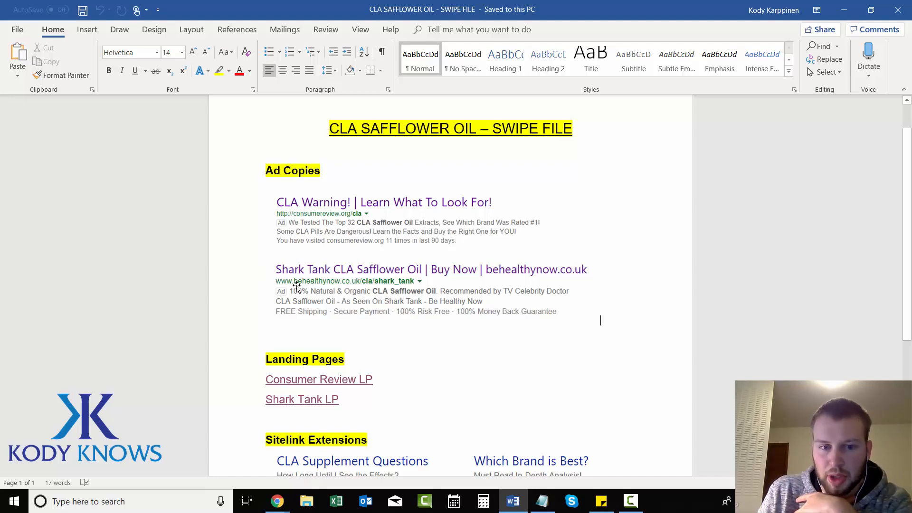
{"action": "mouse_move", "coordinate": [379, 302]}
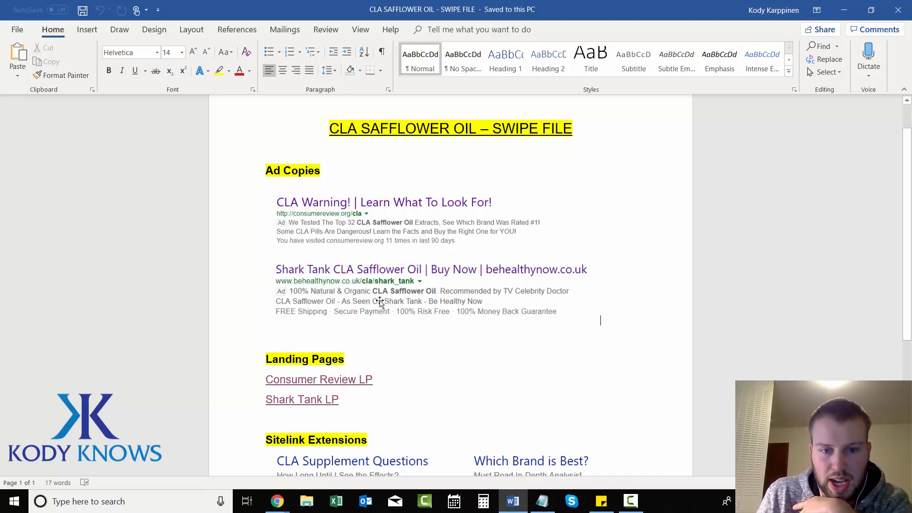
{"action": "mouse_move", "coordinate": [490, 305]}
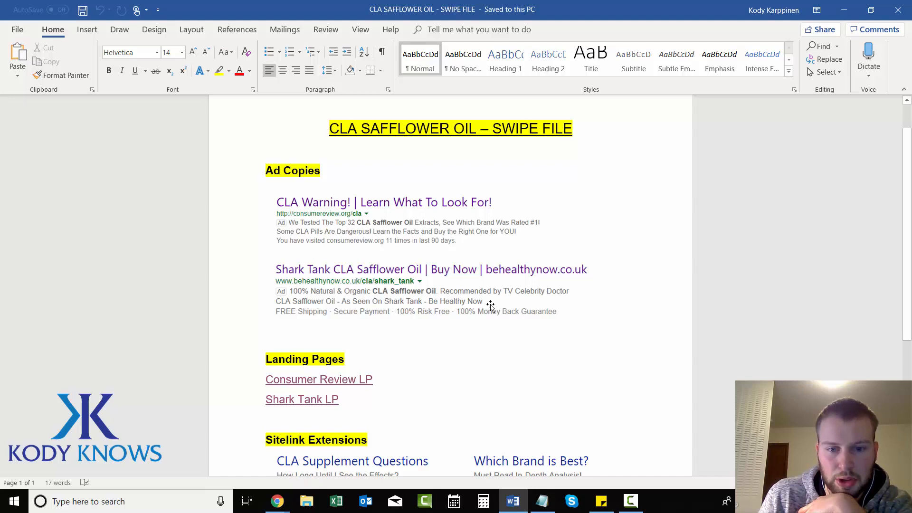
{"action": "mouse_move", "coordinate": [530, 336]}
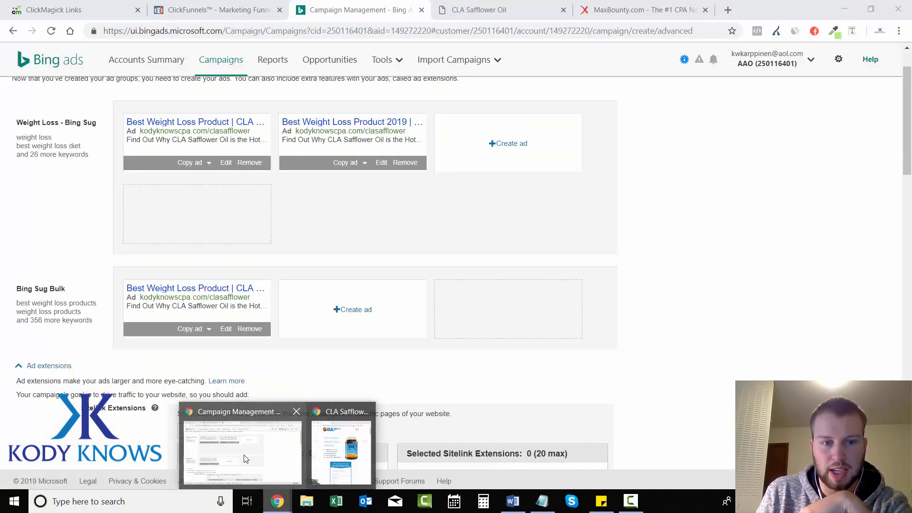
{"action": "mouse_move", "coordinate": [208, 332]}
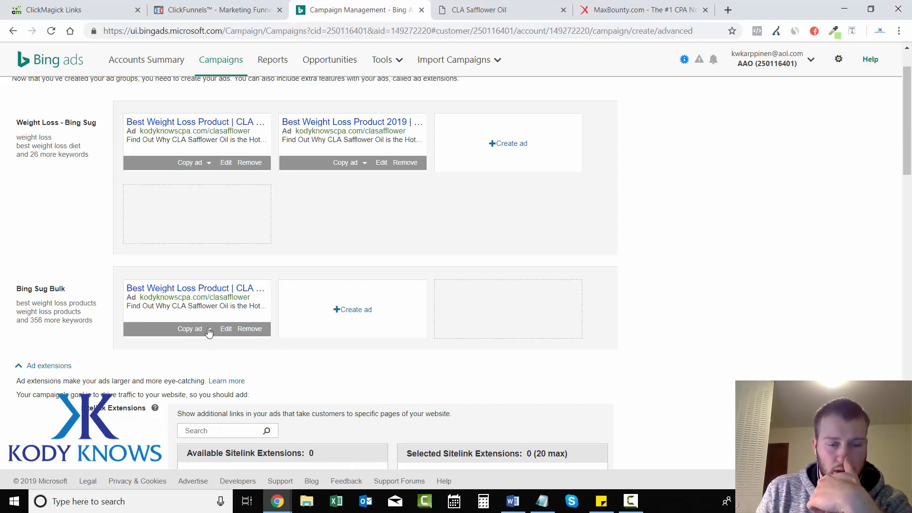
Open a copy of the Bing Sug Bulk ad for editing and revise its wording with 'Natural & Or...'.
{"action": "left_click", "coordinate": [195, 328]}
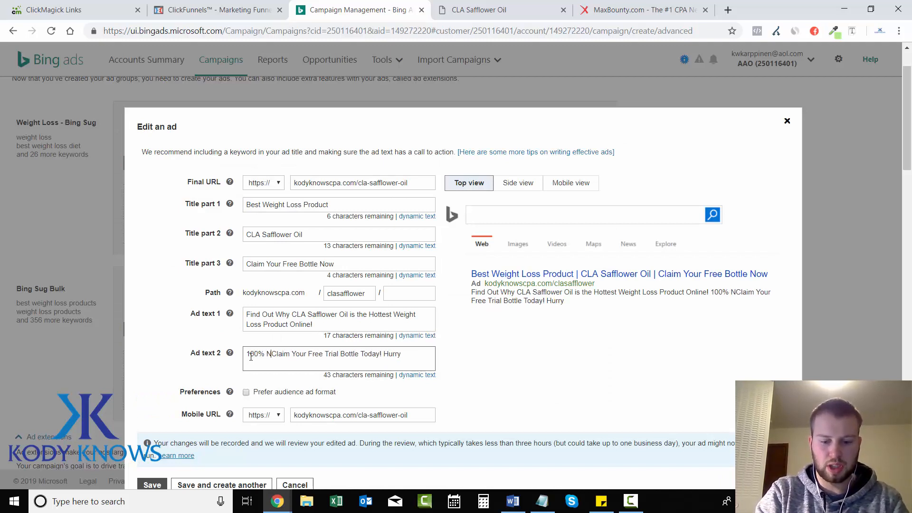
{"action": "type", "text": "atural & Organic!"}
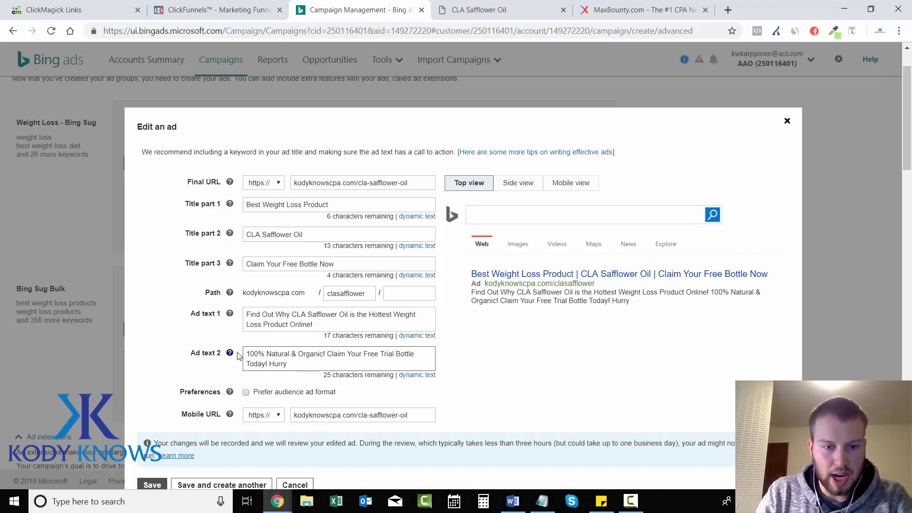
{"action": "mouse_move", "coordinate": [518, 367]}
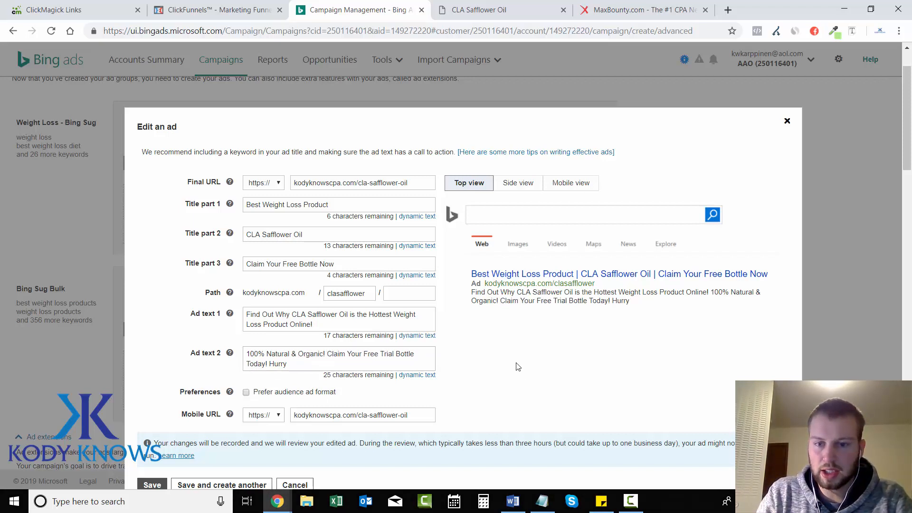
{"action": "scroll", "scroll_direction": "down", "scroll_amount": 3}
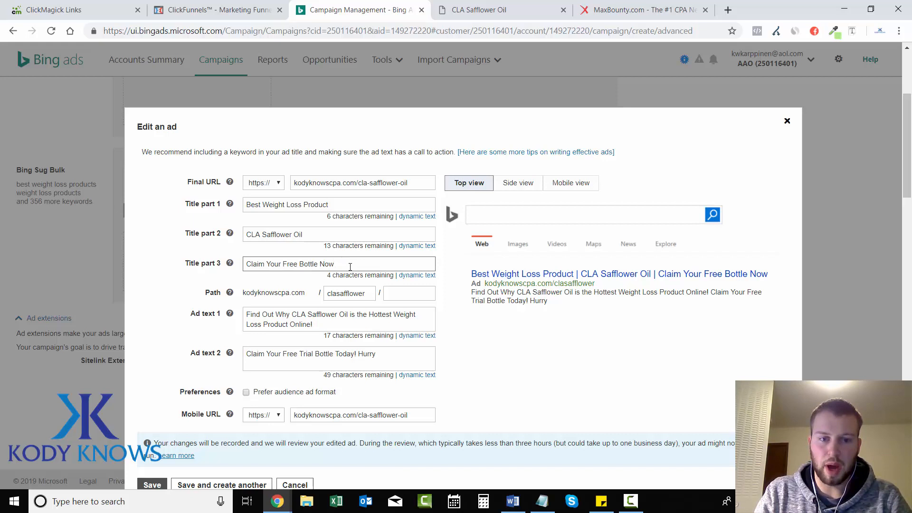
Headline the ad Free Trial Bottle Offer!, replace Hurry with 'Limited Supply, Order While You Can!', and save.
{"action": "type", "text": "Free Trial Bottle Offer!"}
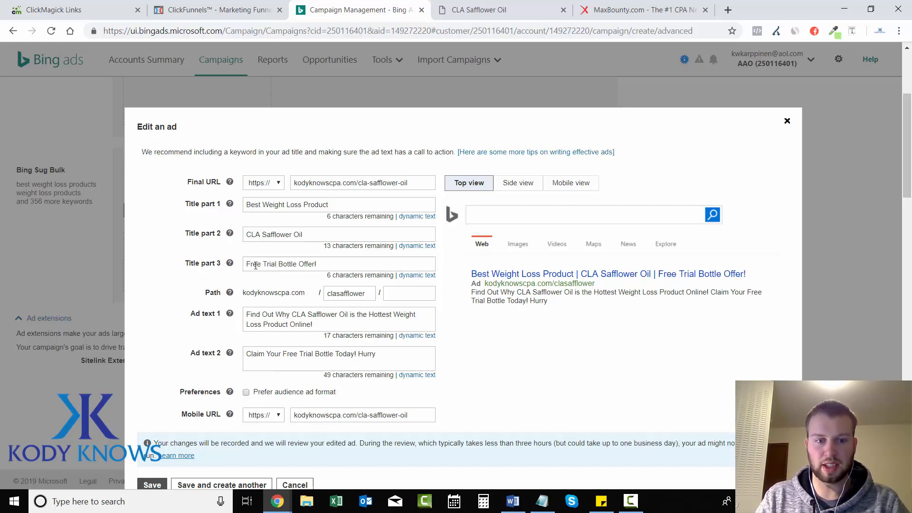
{"action": "left_click", "coordinate": [377, 354]}
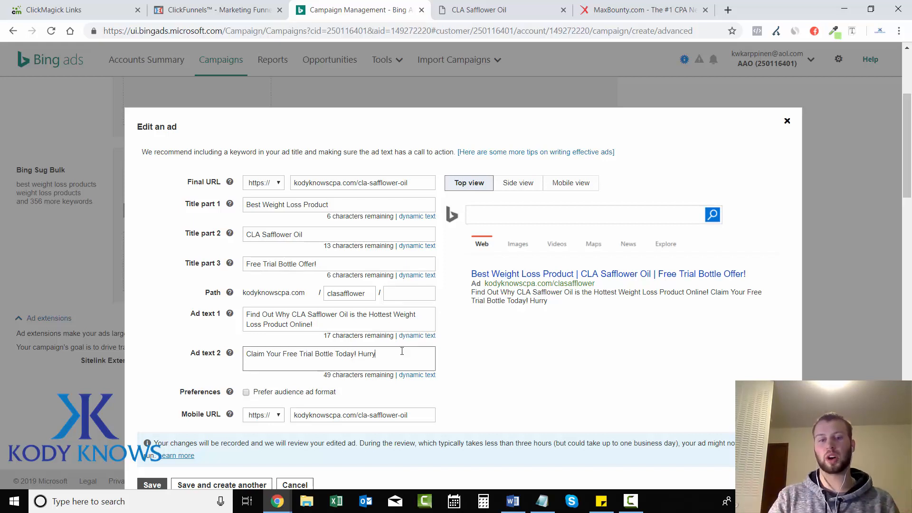
{"action": "key", "text": "Backspace"}
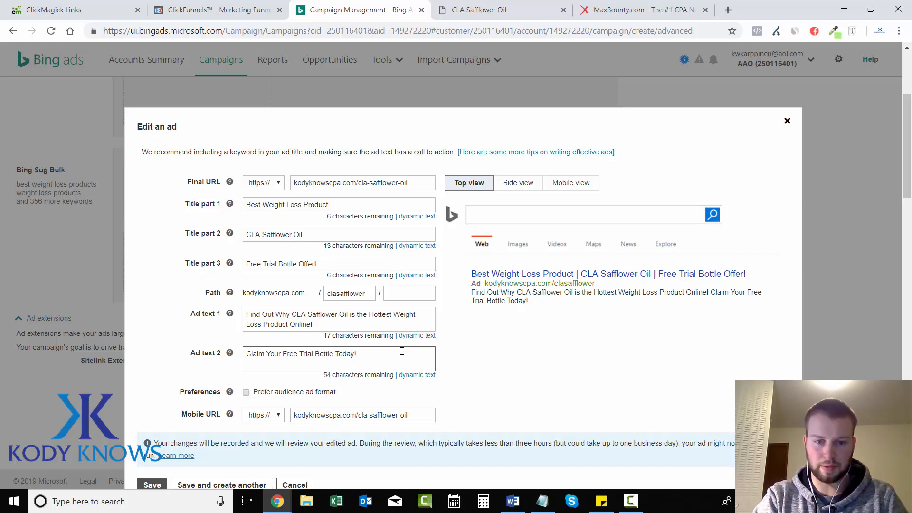
{"action": "type", "text": "L"}
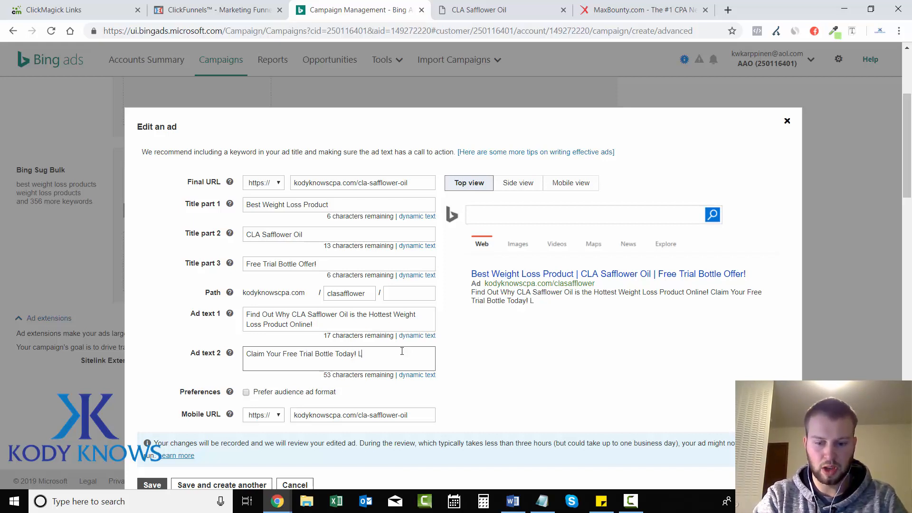
{"action": "type", "text": "imited Sup"}
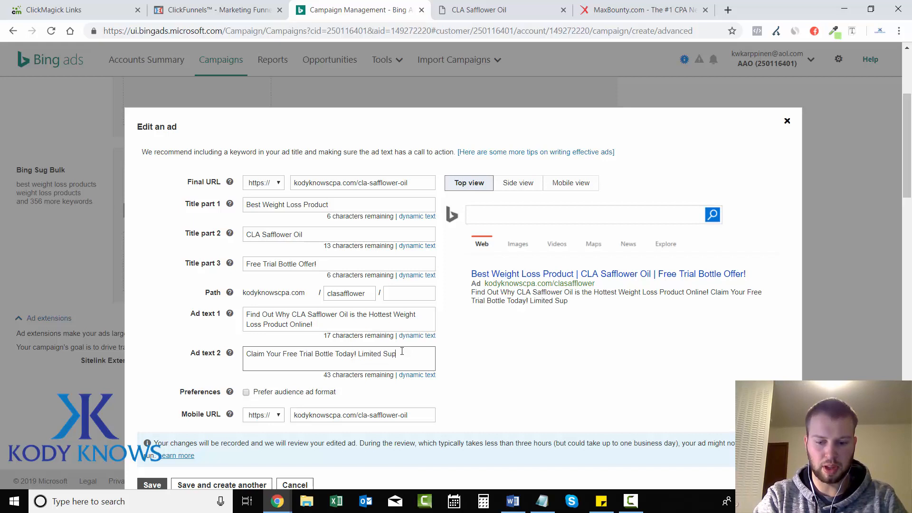
{"action": "type", "text": "ply"}
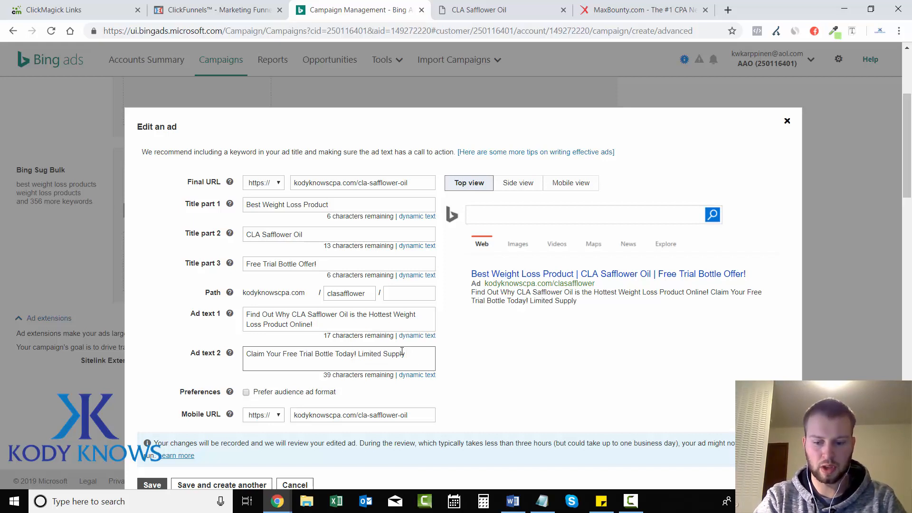
{"action": "type", "text": ", Order While You Can!"}
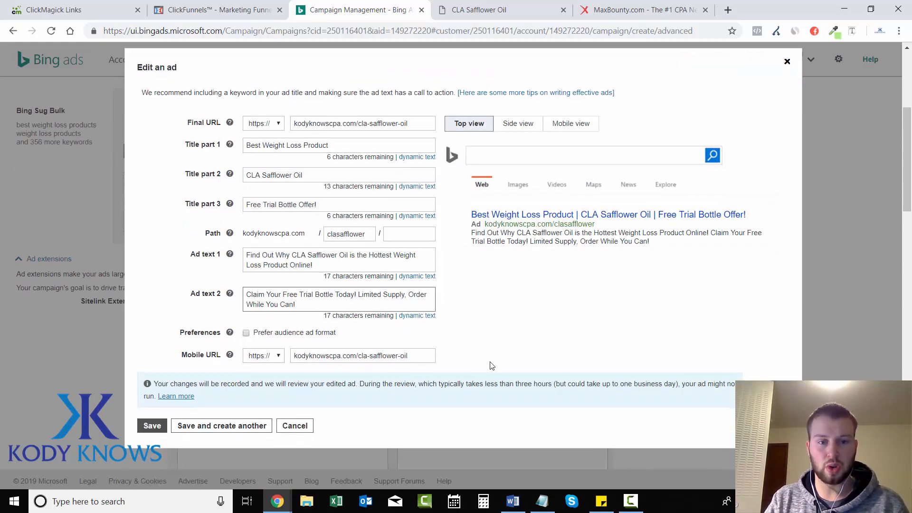
{"action": "left_click", "coordinate": [152, 426]}
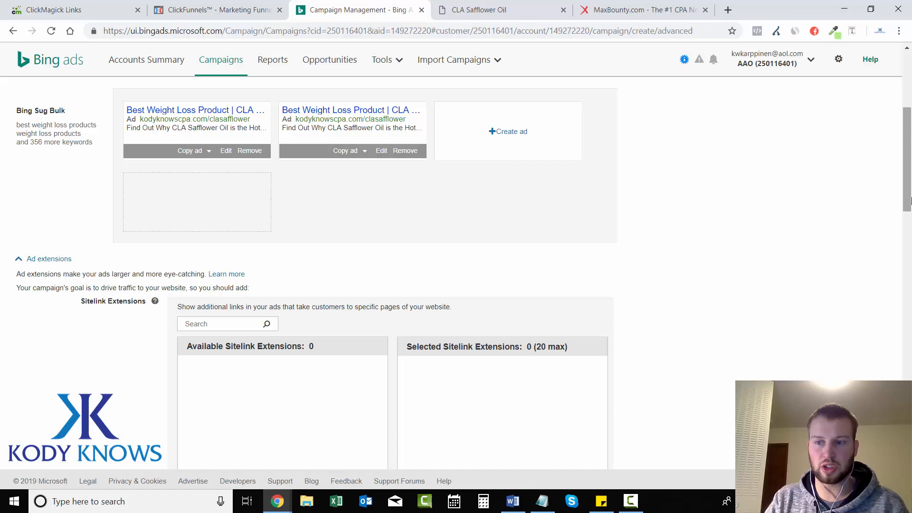
Scroll past the empty Sitelink, Price, Callout and Structured Snippet extension sections and continue to Budget & bids.
{"action": "scroll", "scroll_direction": "up", "scroll_amount": 3}
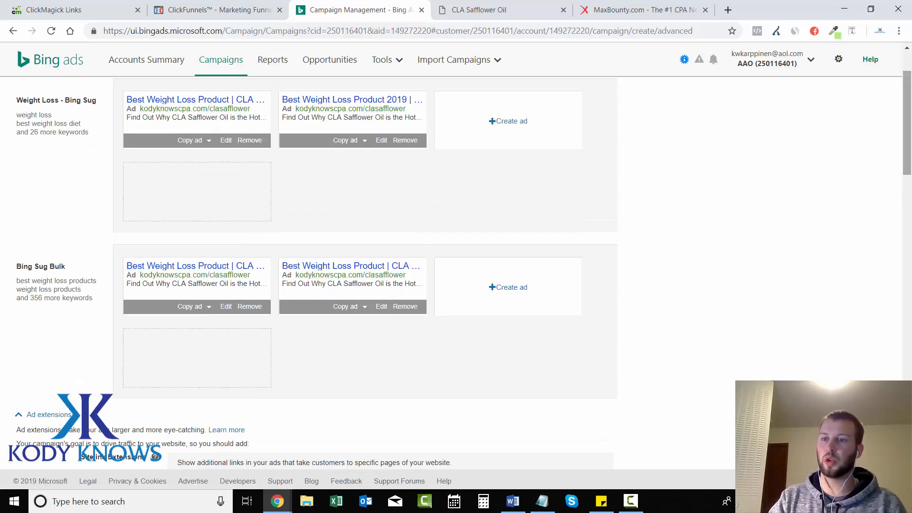
{"action": "scroll", "scroll_direction": "down", "scroll_amount": 3}
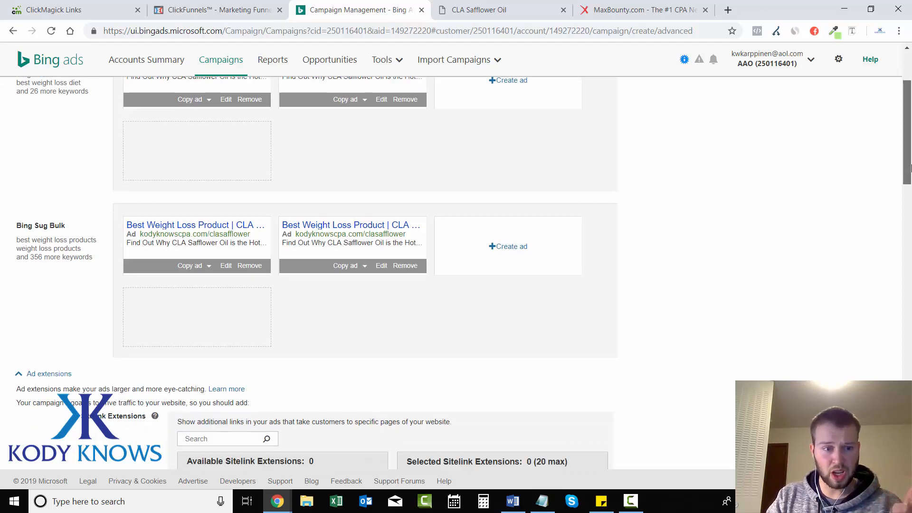
{"action": "scroll", "scroll_direction": "down", "scroll_amount": 3}
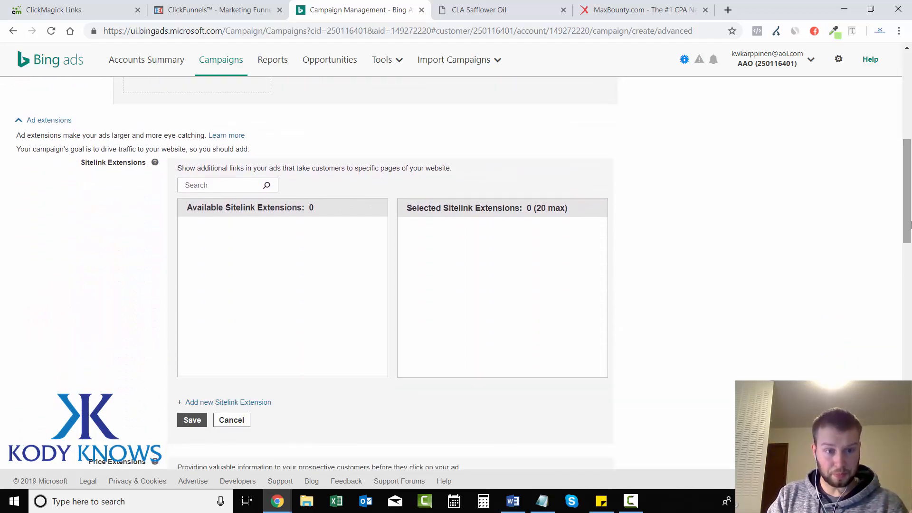
{"action": "mouse_move", "coordinate": [841, 192]}
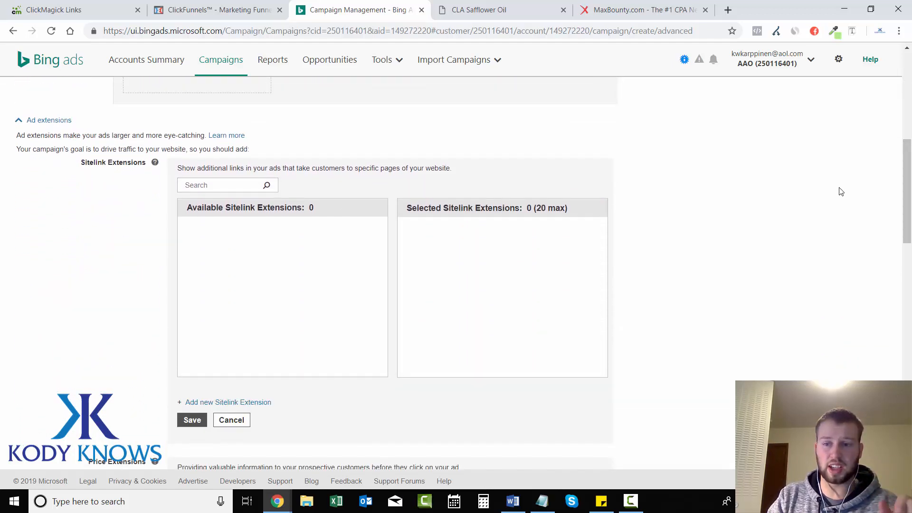
{"action": "mouse_move", "coordinate": [824, 190]}
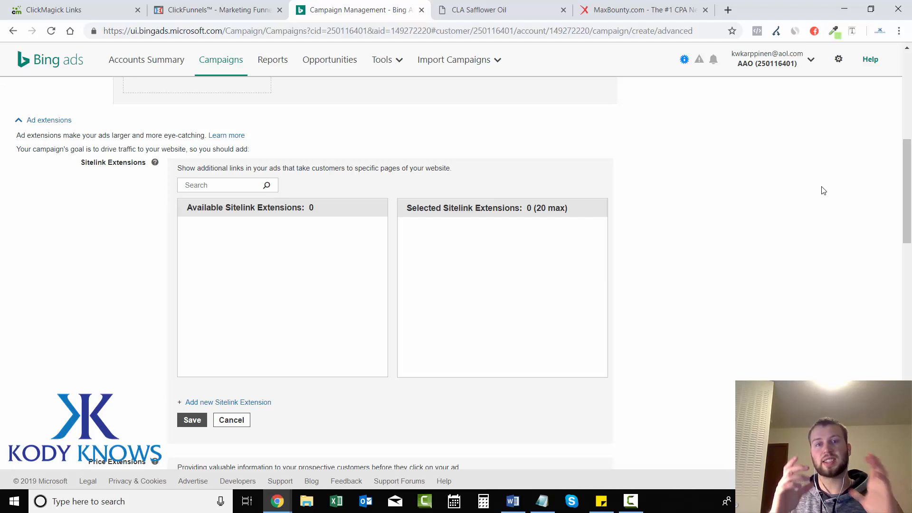
{"action": "mouse_move", "coordinate": [870, 186]}
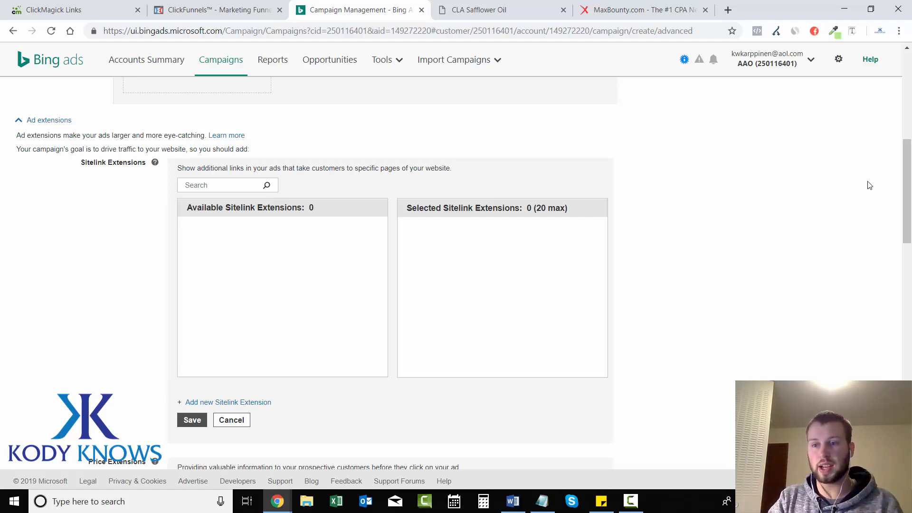
{"action": "scroll", "scroll_direction": "up", "scroll_amount": 3}
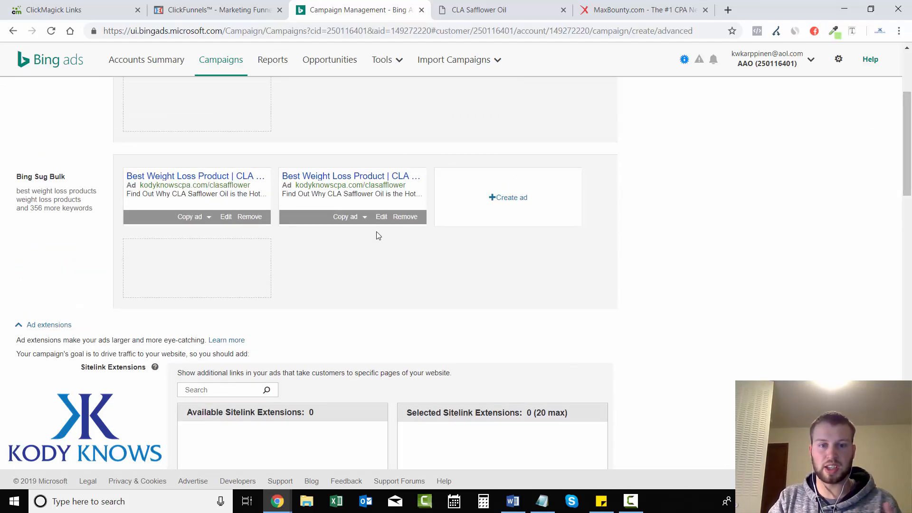
{"action": "mouse_move", "coordinate": [468, 198]}
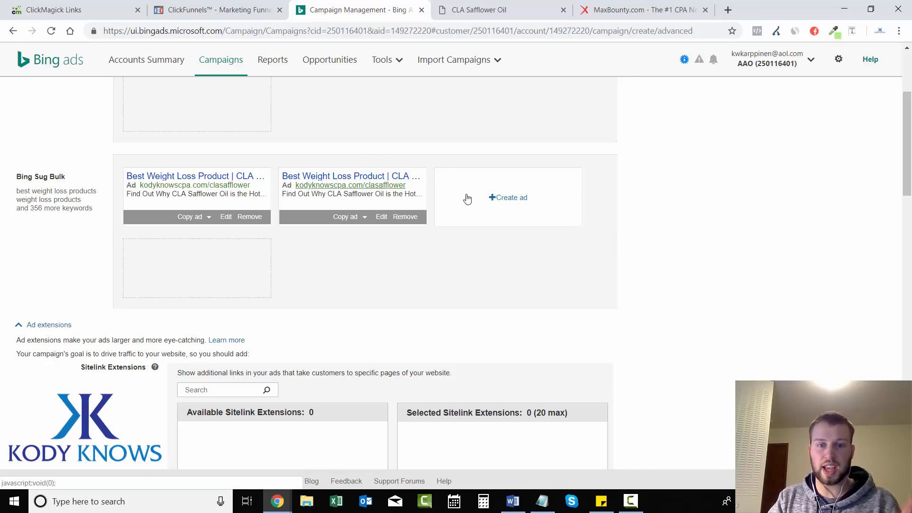
{"action": "mouse_move", "coordinate": [697, 251]}
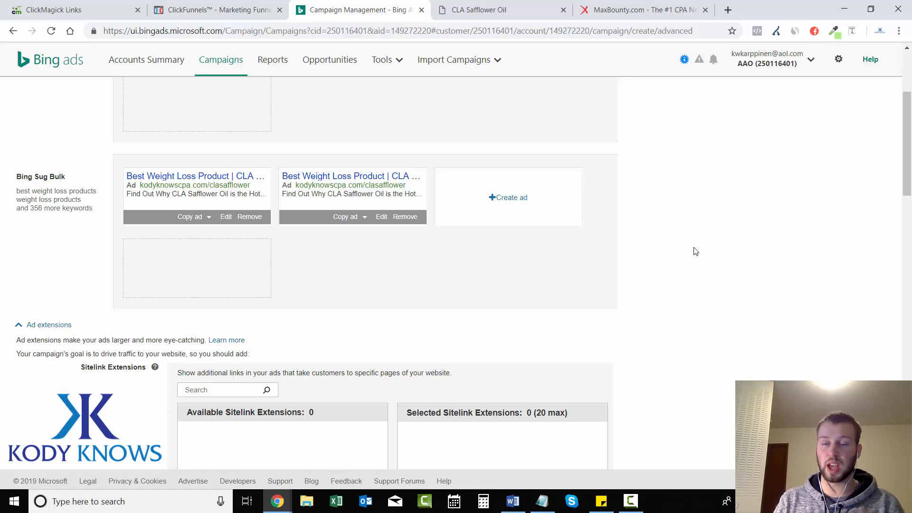
{"action": "mouse_move", "coordinate": [729, 253]}
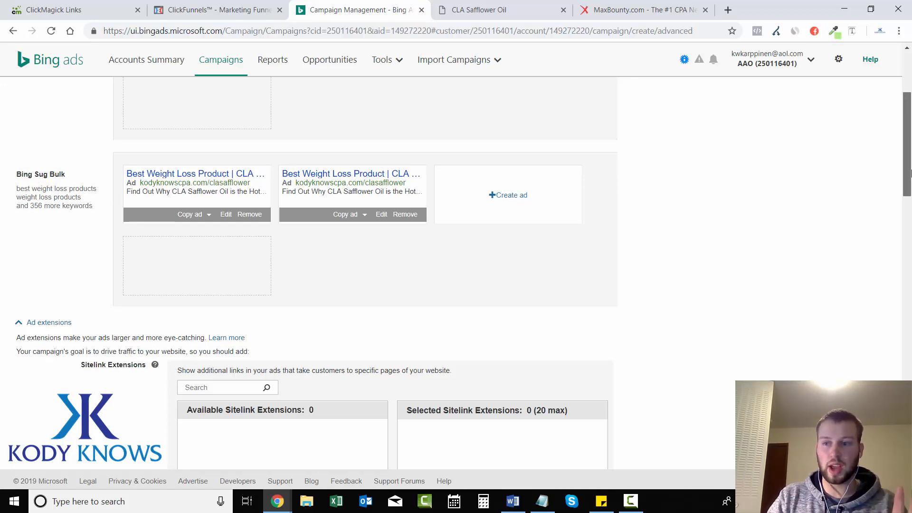
{"action": "scroll", "scroll_direction": "down", "scroll_amount": 3}
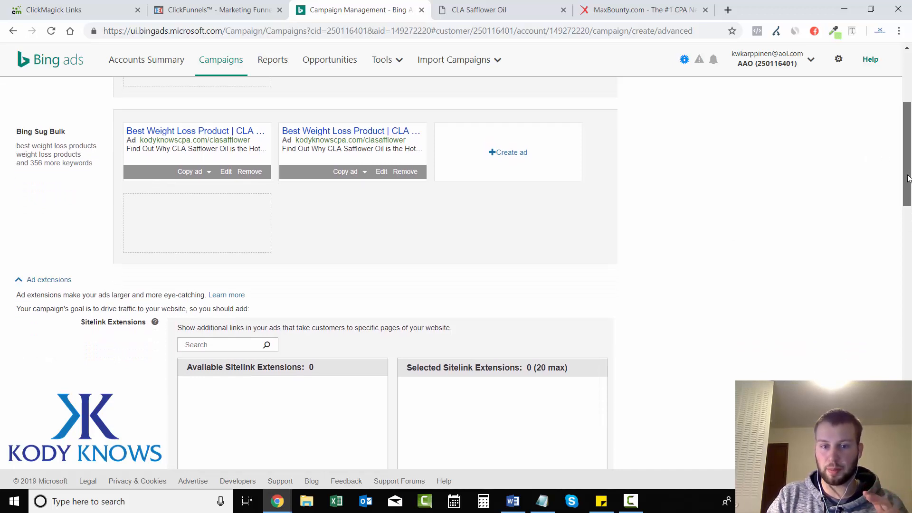
{"action": "scroll", "scroll_direction": "down", "scroll_amount": 3}
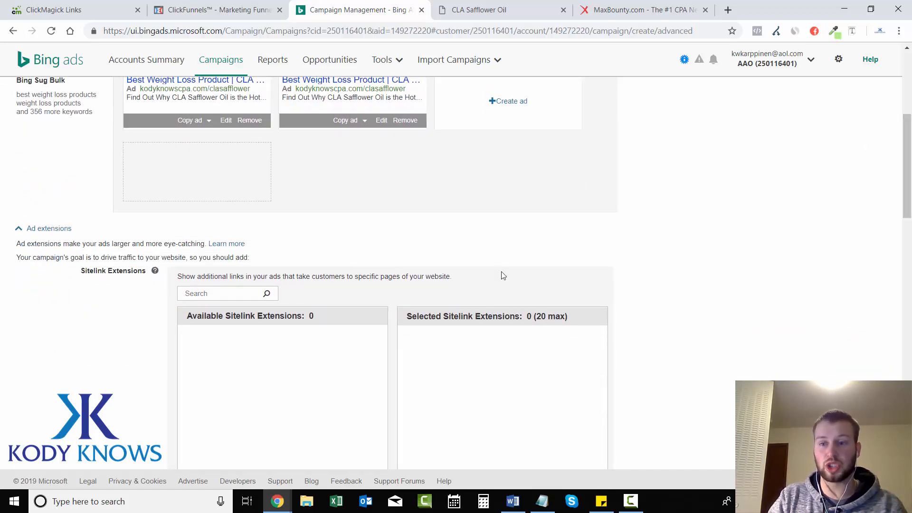
{"action": "scroll", "scroll_direction": "down", "scroll_amount": 3}
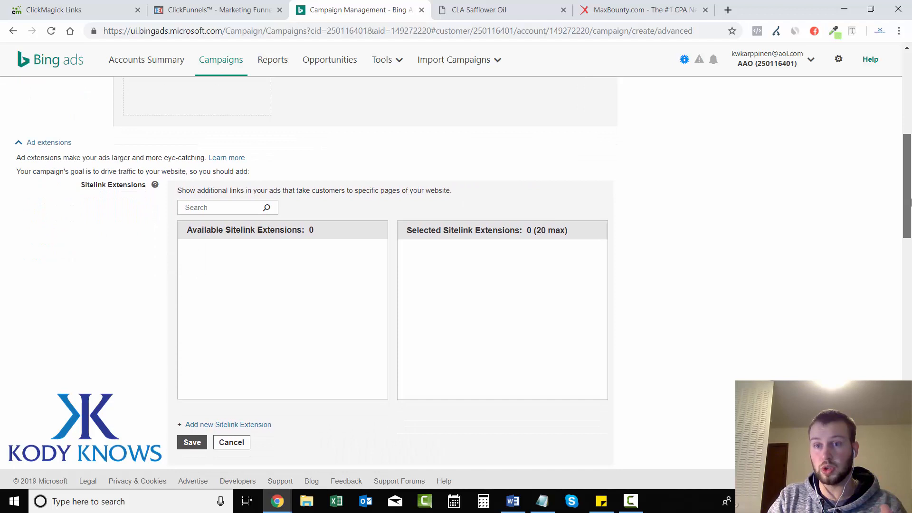
{"action": "scroll", "scroll_direction": "down", "scroll_amount": 3}
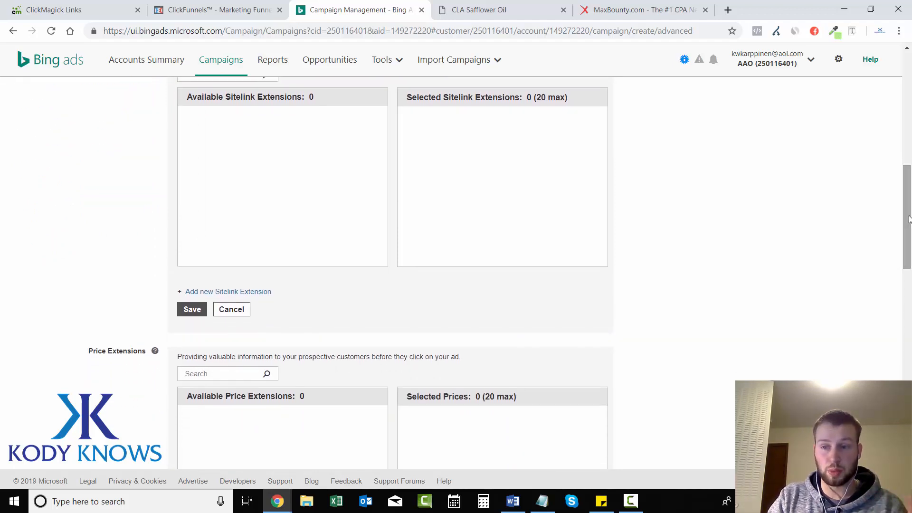
{"action": "scroll", "scroll_direction": "down", "scroll_amount": 3}
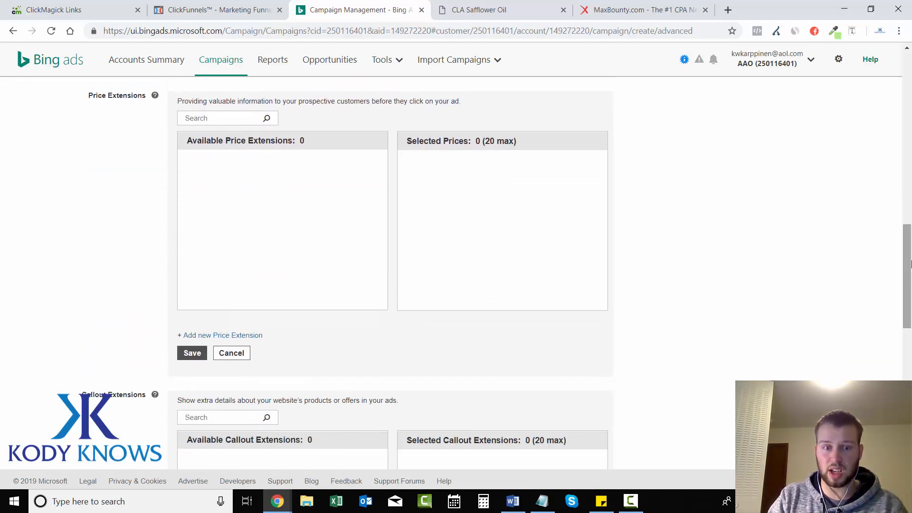
{"action": "scroll", "scroll_direction": "down", "scroll_amount": 3}
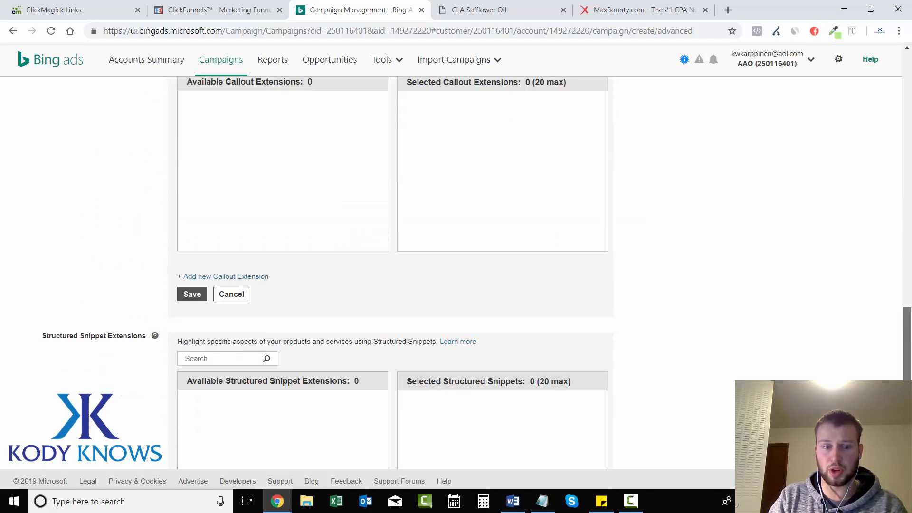
{"action": "scroll", "scroll_direction": "down", "scroll_amount": 3}
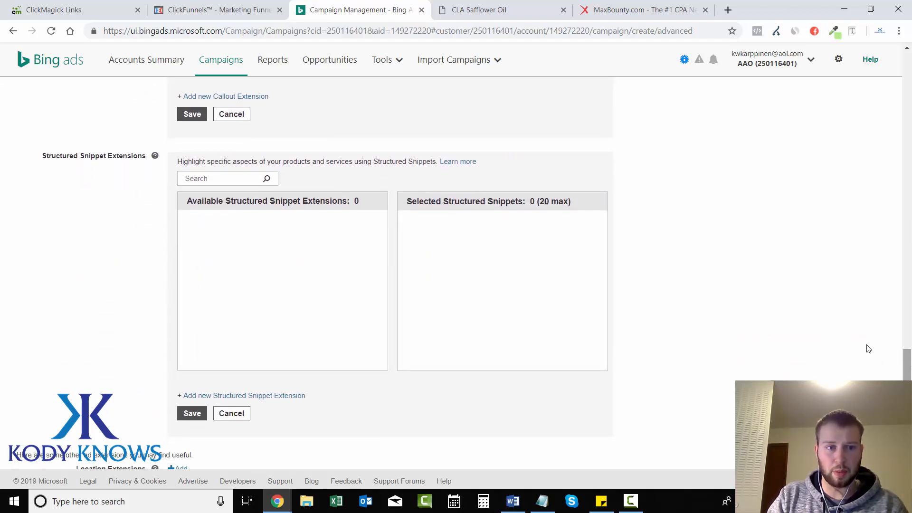
{"action": "scroll", "scroll_direction": "down", "scroll_amount": 3}
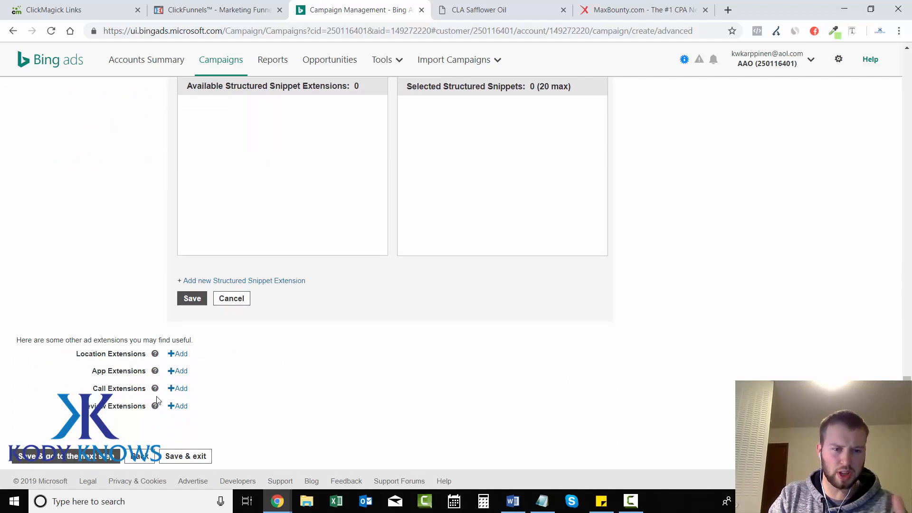
{"action": "left_click", "coordinate": [64, 455]}
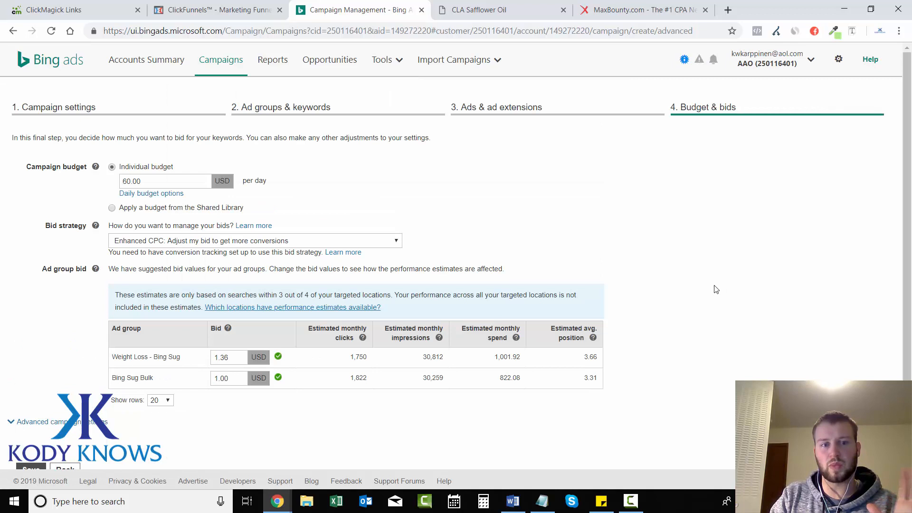
{"action": "mouse_move", "coordinate": [384, 198]}
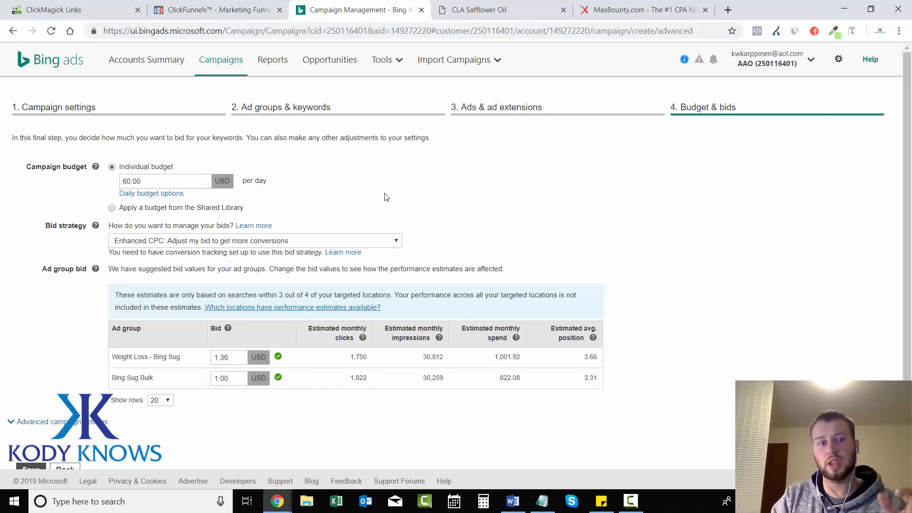
{"action": "mouse_move", "coordinate": [98, 132]}
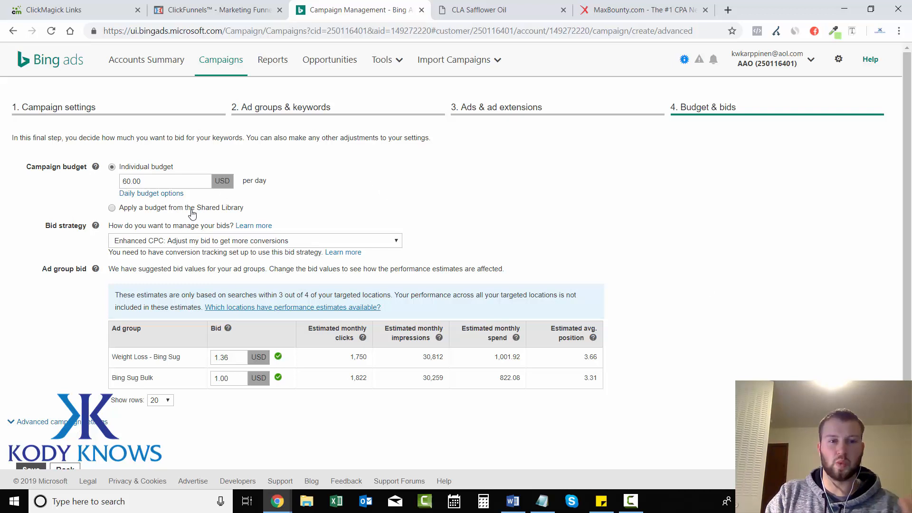
{"action": "mouse_move", "coordinate": [195, 210]}
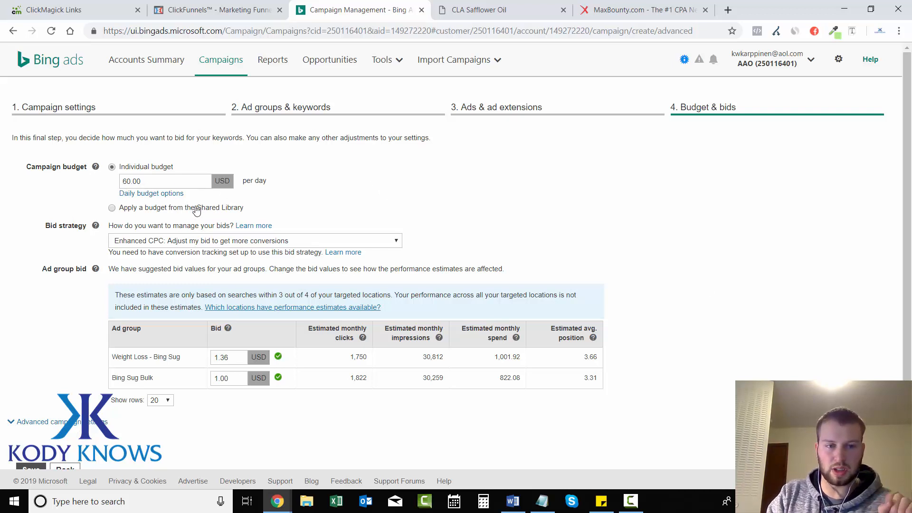
Compare Accelerated and Standard daily budget delivery and settle on Standard even spending.
{"action": "left_click", "coordinate": [151, 193]}
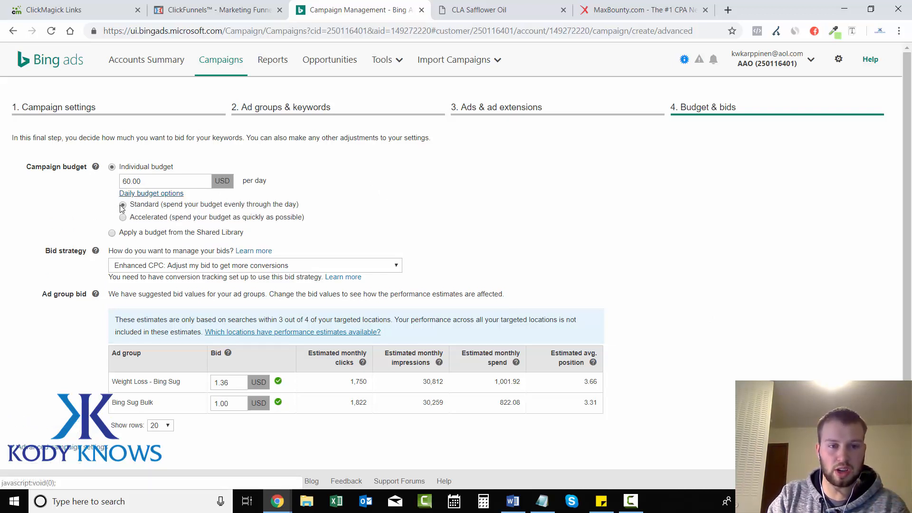
{"action": "left_click", "coordinate": [123, 216]}
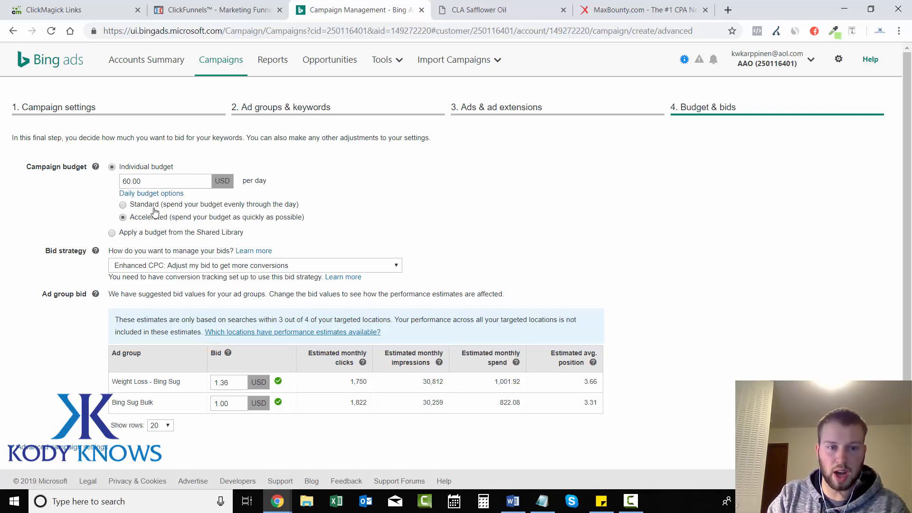
{"action": "mouse_move", "coordinate": [458, 229]}
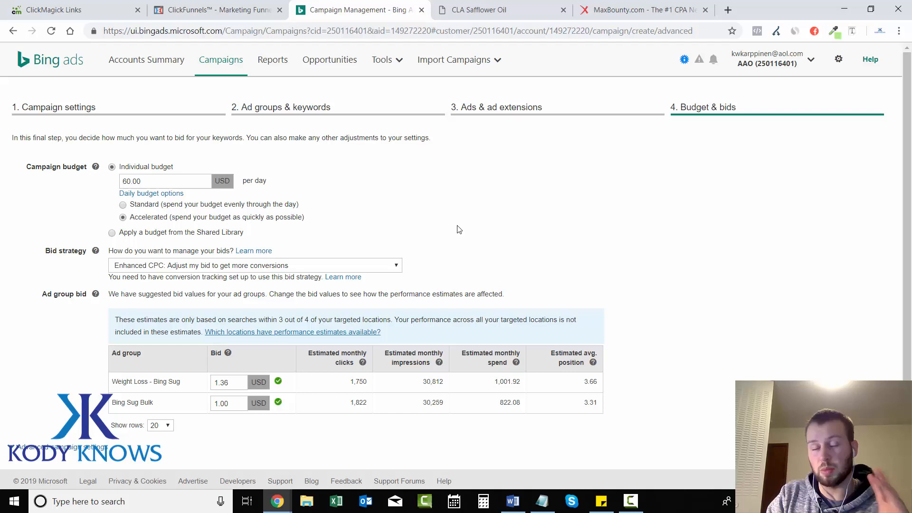
{"action": "left_click", "coordinate": [123, 204]}
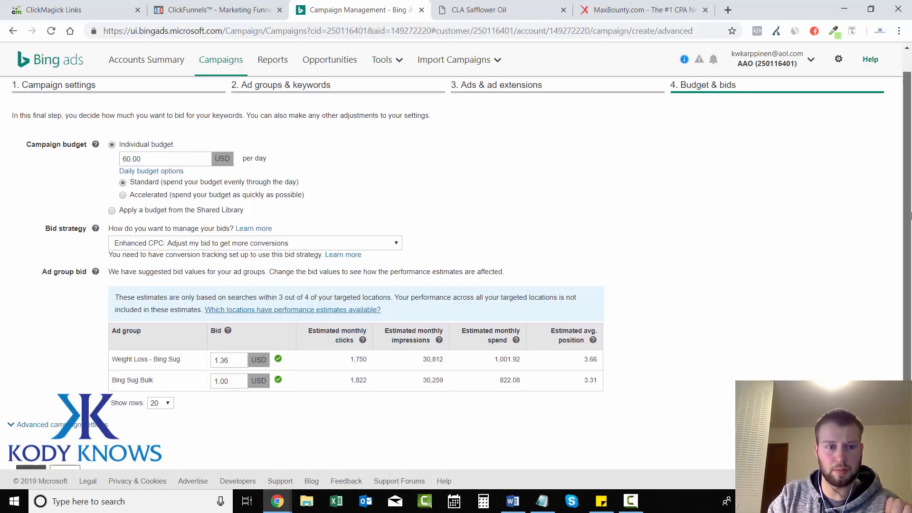
{"action": "left_click", "coordinate": [123, 193]}
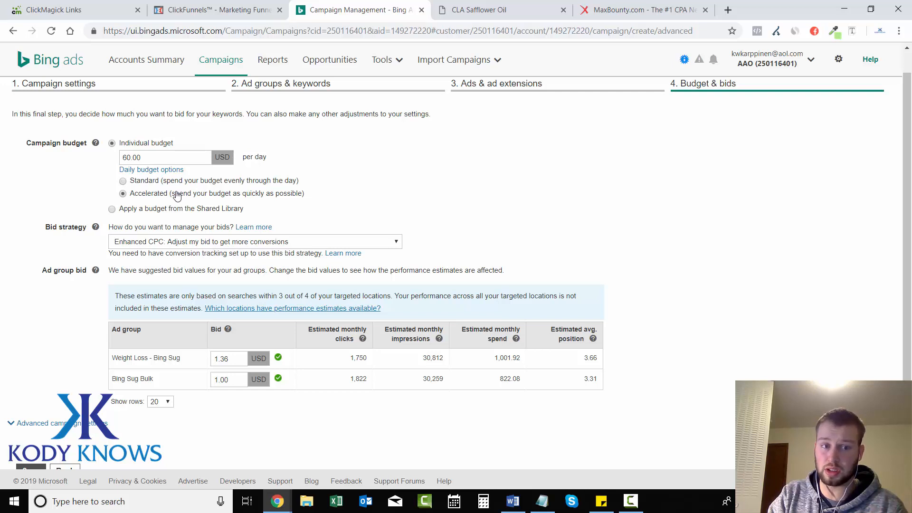
{"action": "left_click", "coordinate": [123, 181]}
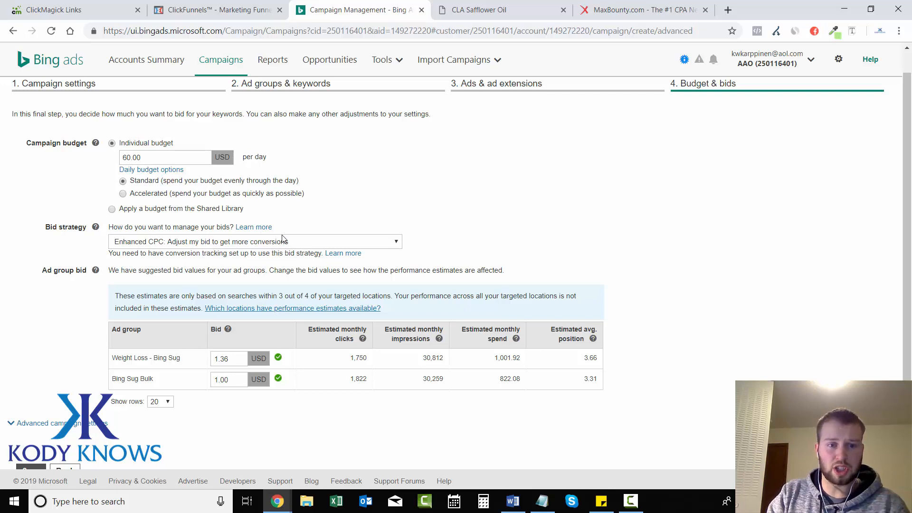
{"action": "mouse_move", "coordinate": [161, 246]}
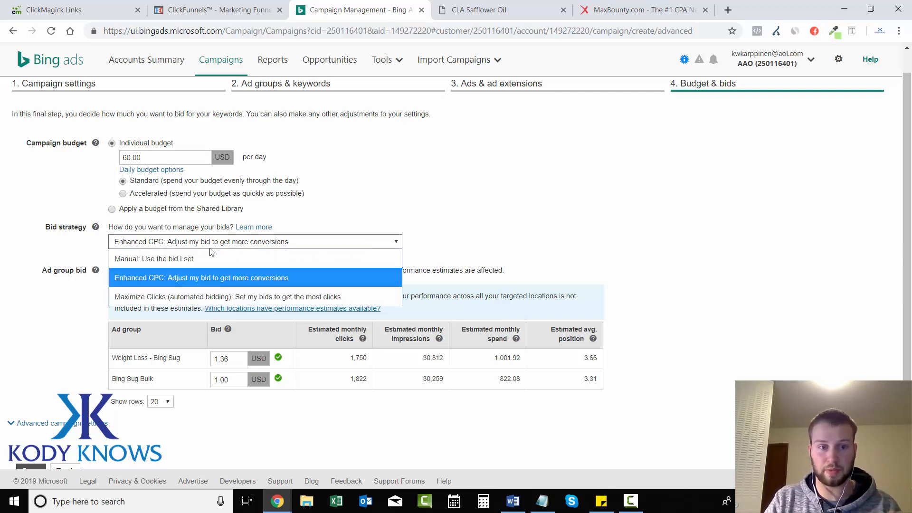
Use manual bidding with $0.40 for Weight Loss - Bing Sug and $0.25 for Bing Sug Bulk.
{"action": "left_click", "coordinate": [170, 258]}
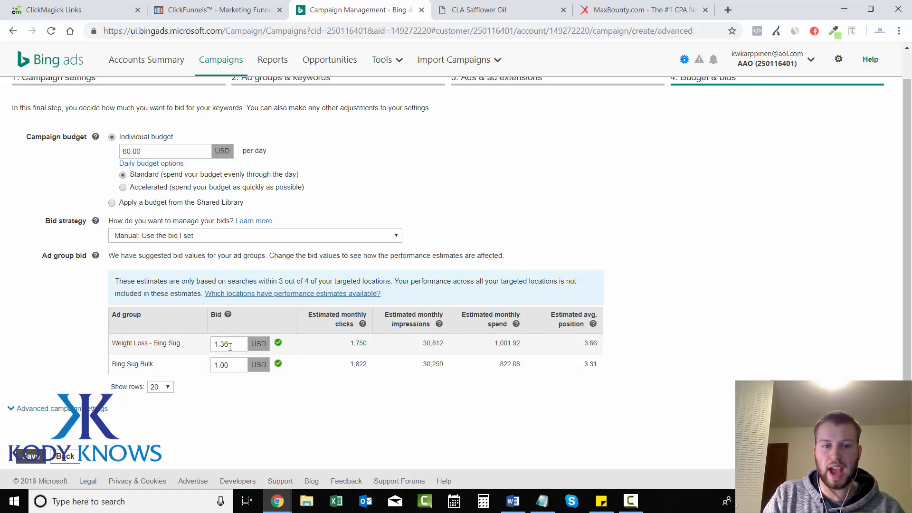
{"action": "triple_click", "coordinate": [228, 343]}
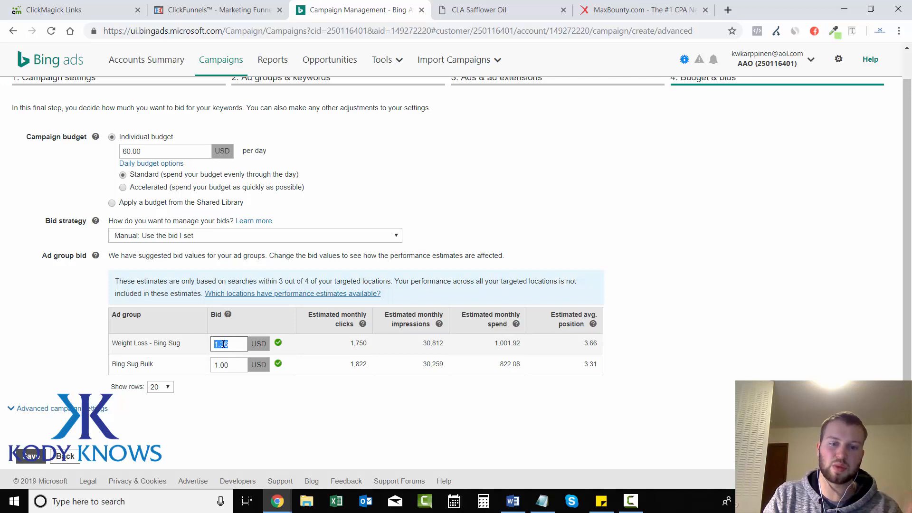
{"action": "type", "text": "0.40"}
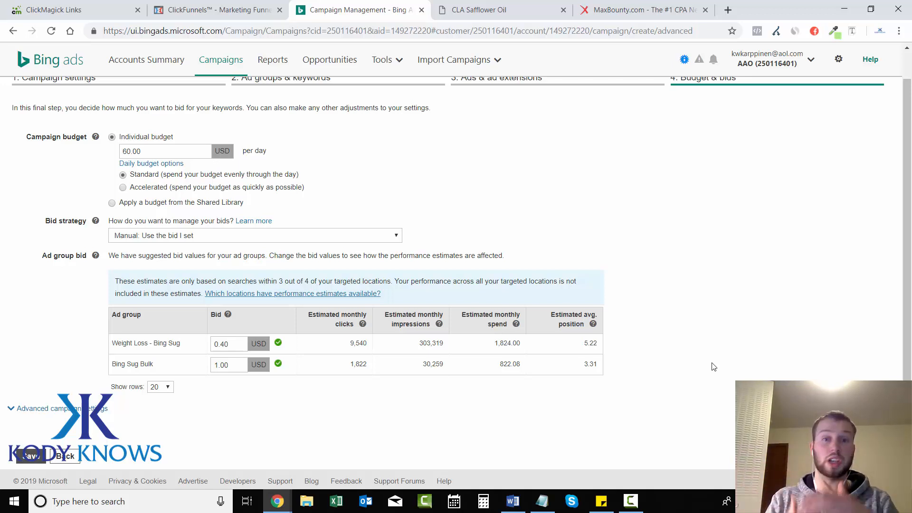
{"action": "mouse_move", "coordinate": [164, 365]}
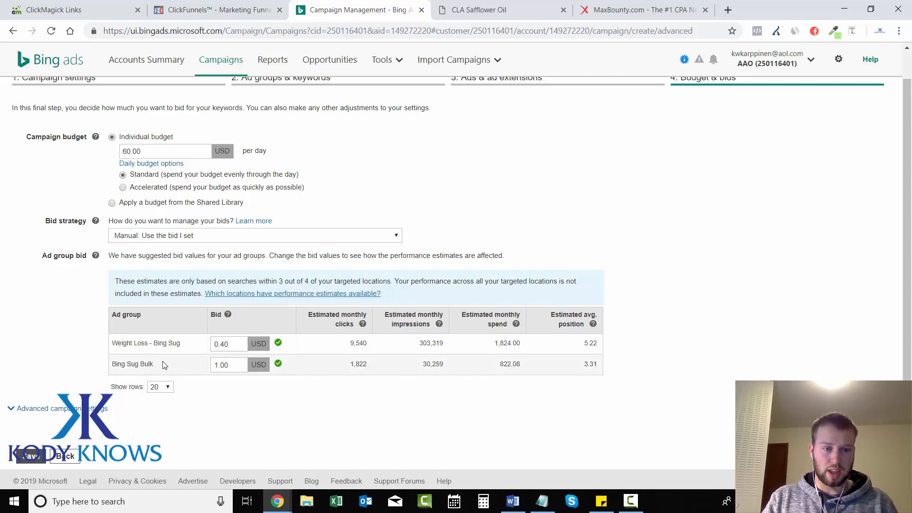
{"action": "triple_click", "coordinate": [228, 365]}
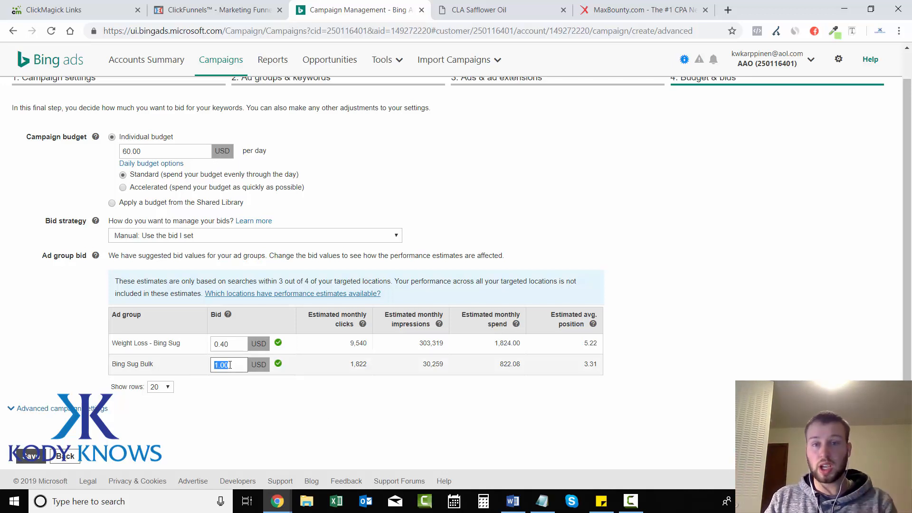
{"action": "type", "text": "0.25"}
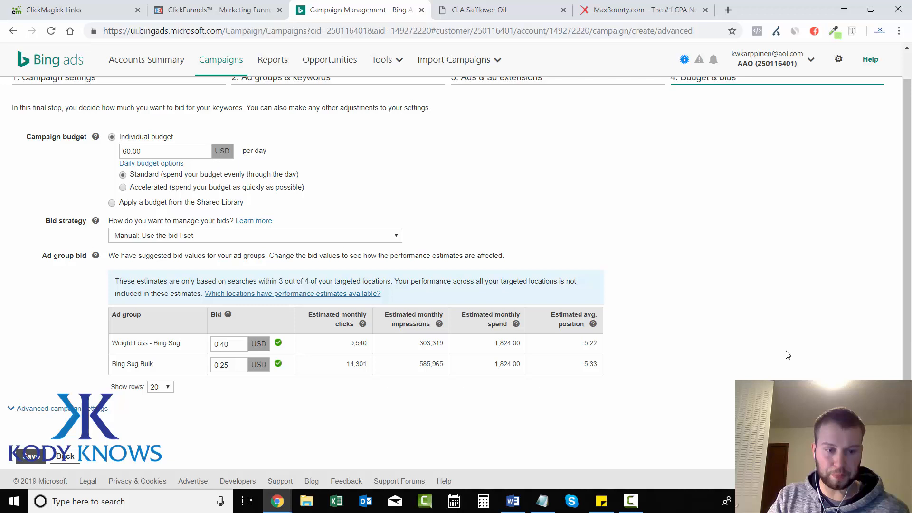
{"action": "left_click", "coordinate": [61, 408]}
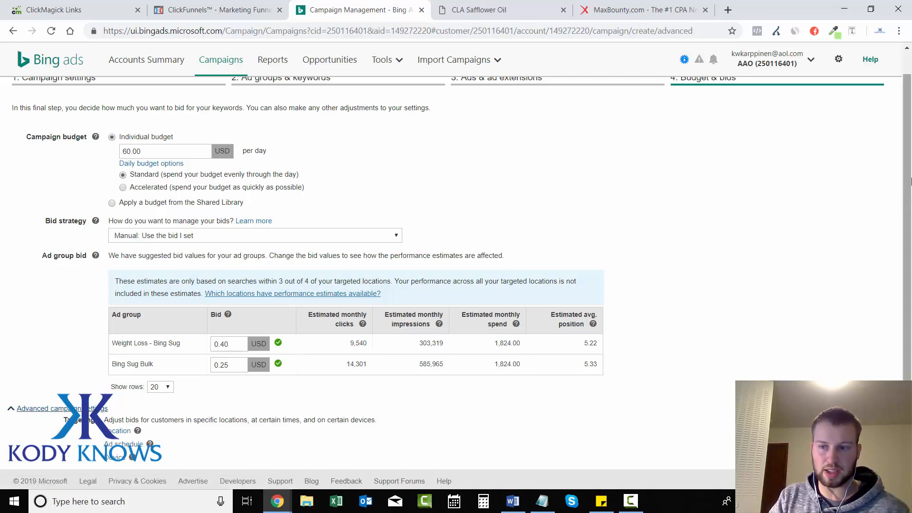
Edit the United Kingdom location bid adjustment percentage, then move on to the ad schedule.
{"action": "scroll", "scroll_direction": "down", "scroll_amount": 3}
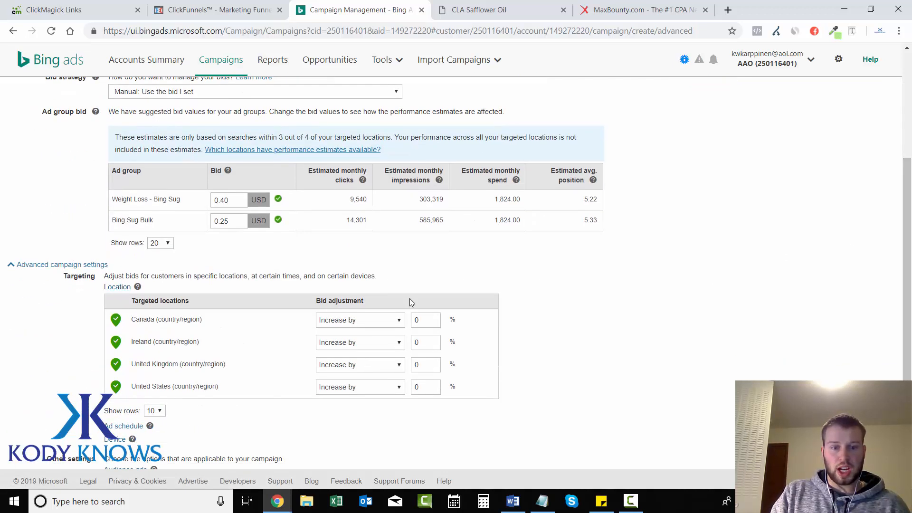
{"action": "mouse_move", "coordinate": [186, 380]}
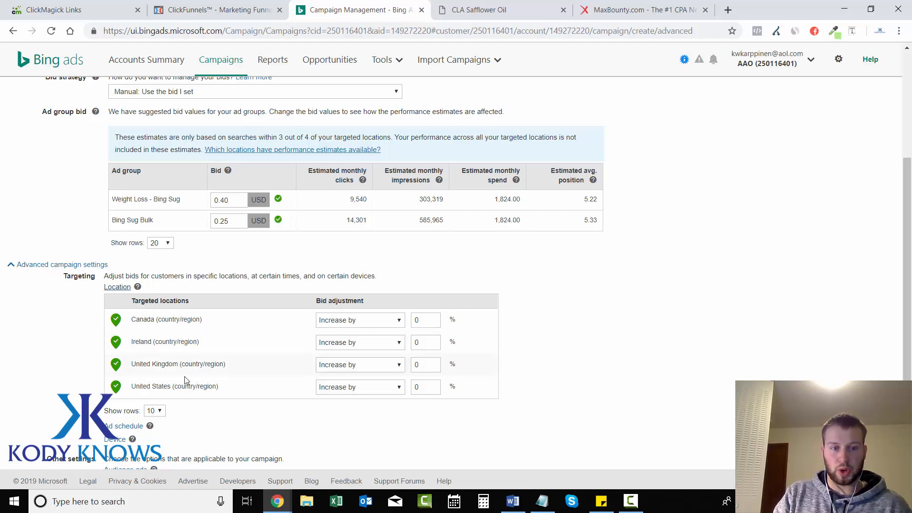
{"action": "mouse_move", "coordinate": [641, 376]}
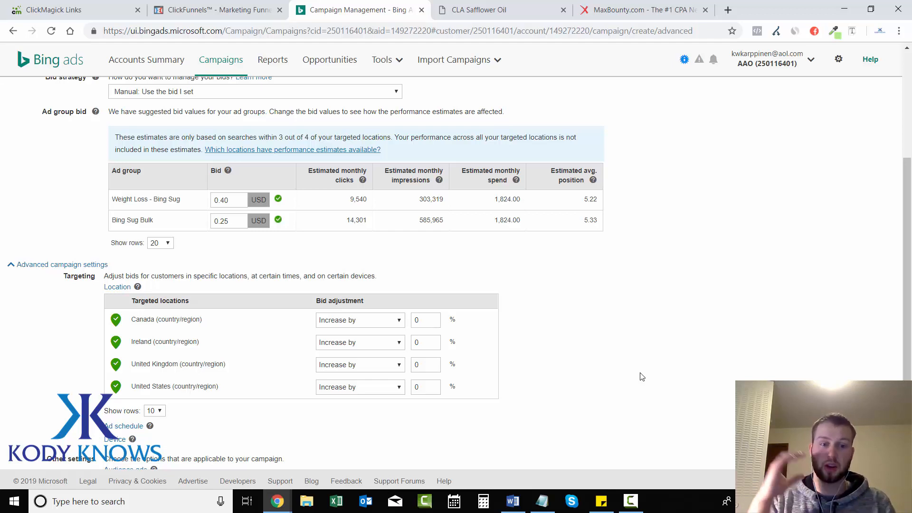
{"action": "mouse_move", "coordinate": [302, 355]}
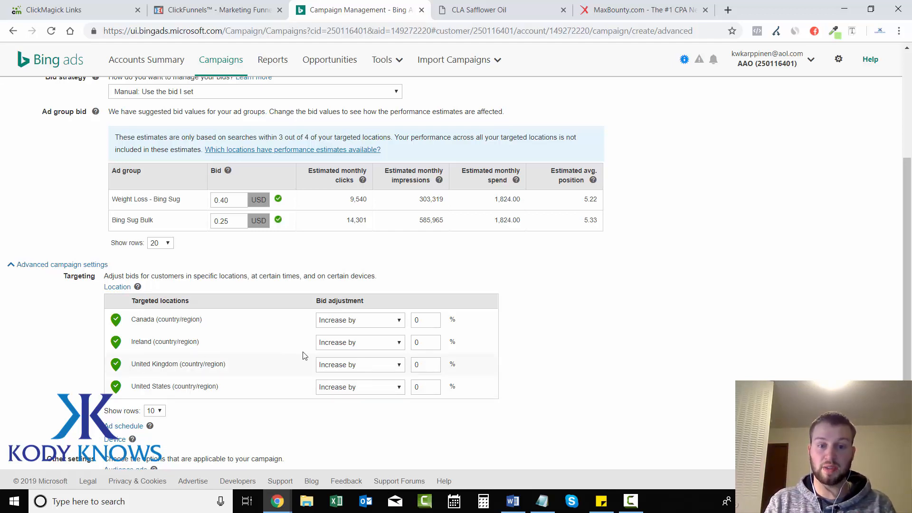
{"action": "left_click", "coordinate": [426, 365]}
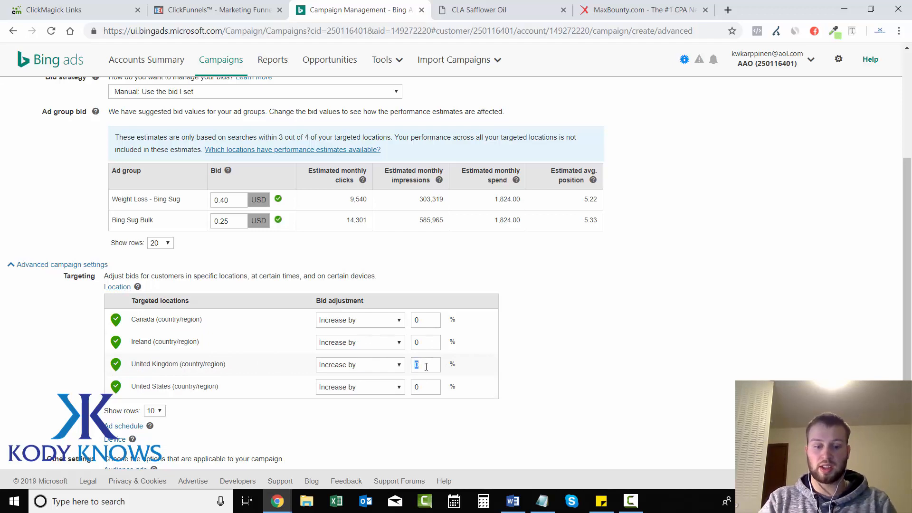
{"action": "type", "text": "50"}
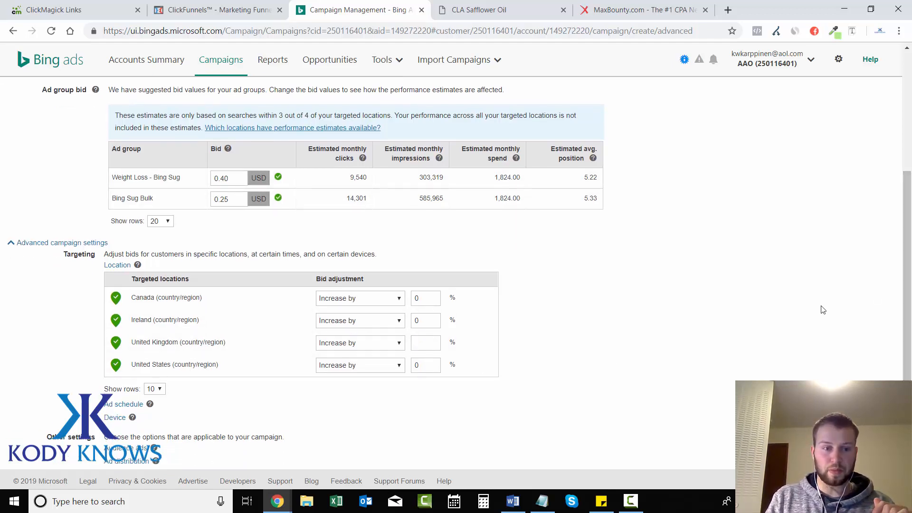
{"action": "left_click", "coordinate": [123, 404]}
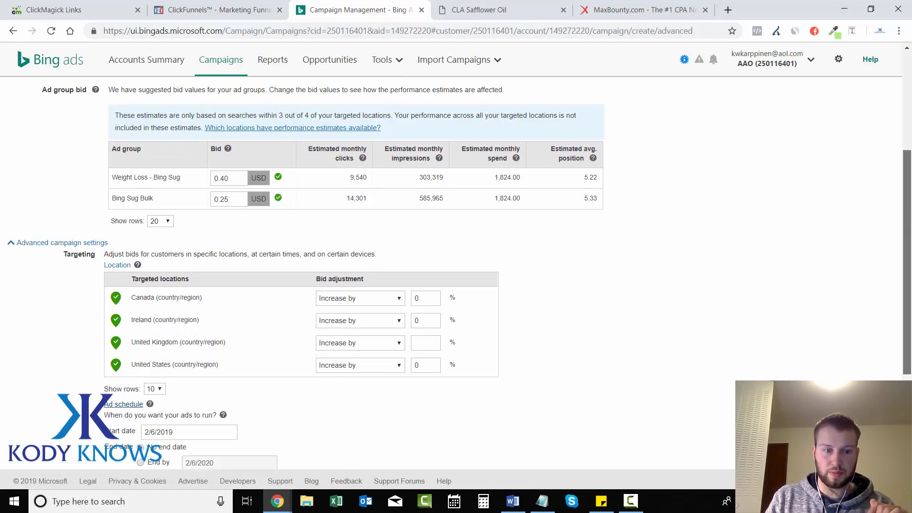
Review the desktop, tablet and smartphone bid adjustments and the ad distribution network choices.
{"action": "scroll", "scroll_direction": "down", "scroll_amount": 3}
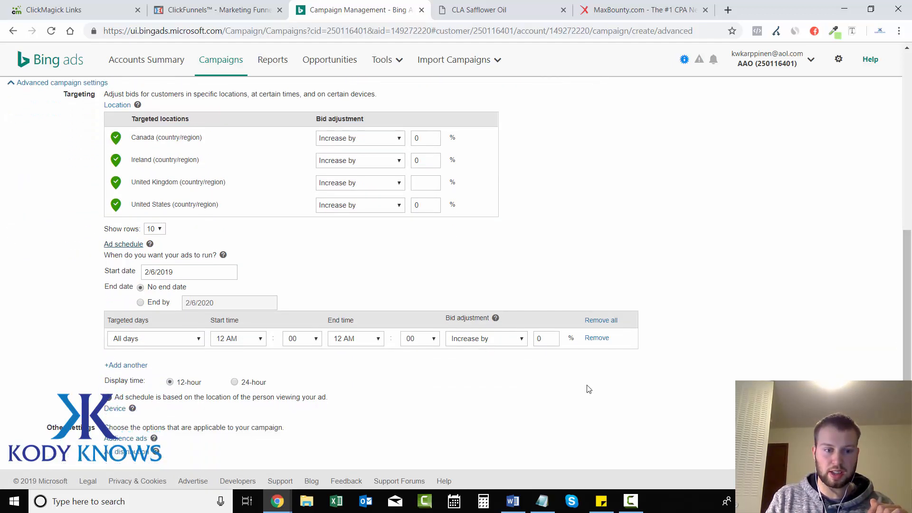
{"action": "left_click", "coordinate": [115, 408]}
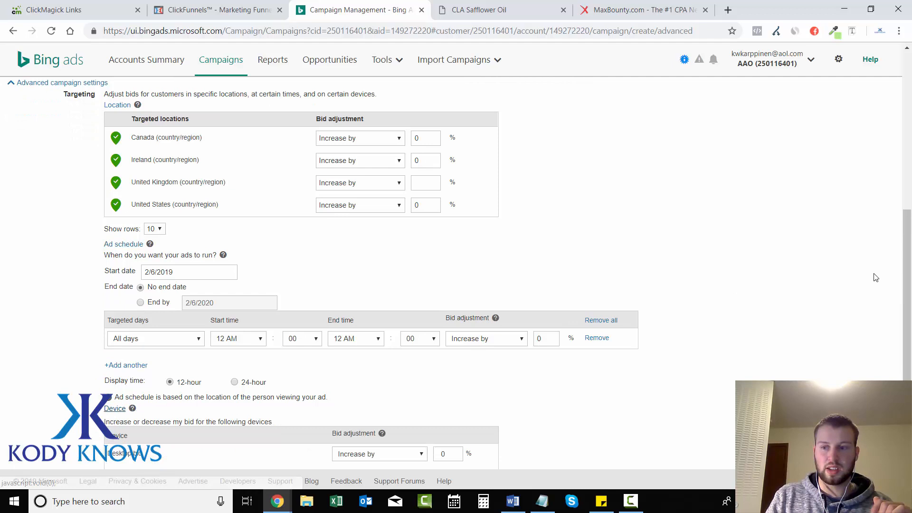
{"action": "scroll", "scroll_direction": "down", "scroll_amount": 3}
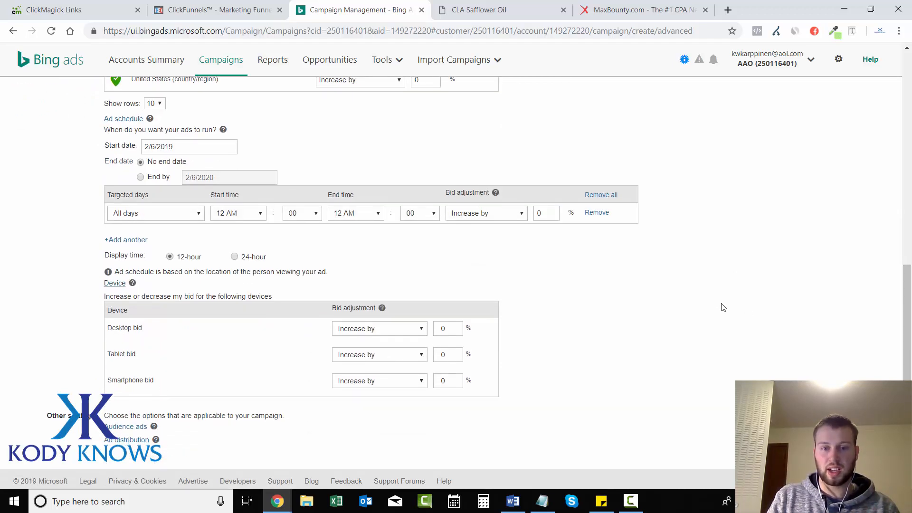
{"action": "mouse_move", "coordinate": [727, 302]}
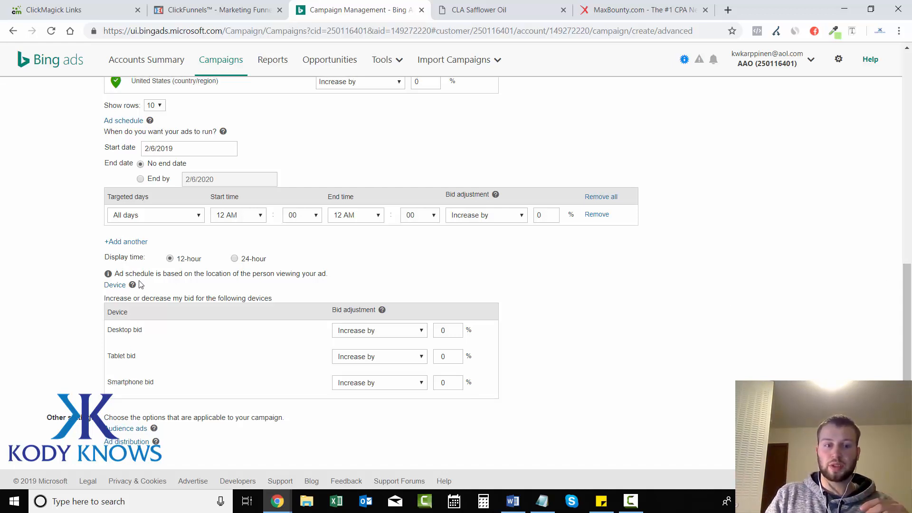
{"action": "scroll", "scroll_direction": "up", "scroll_amount": 3}
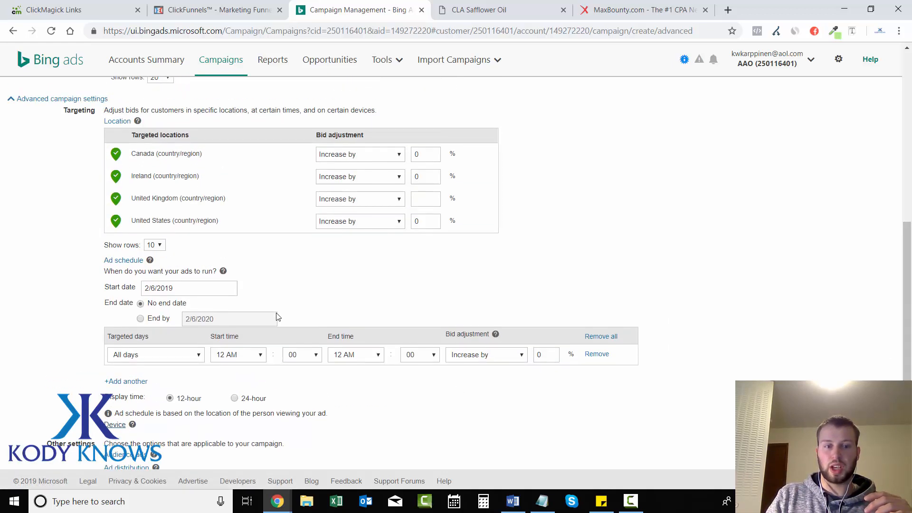
{"action": "mouse_move", "coordinate": [575, 246]}
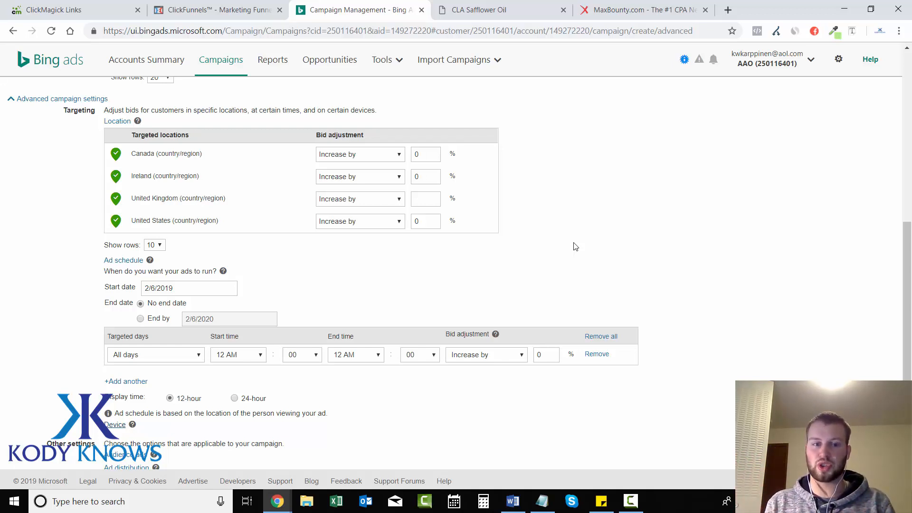
{"action": "mouse_move", "coordinate": [565, 234]}
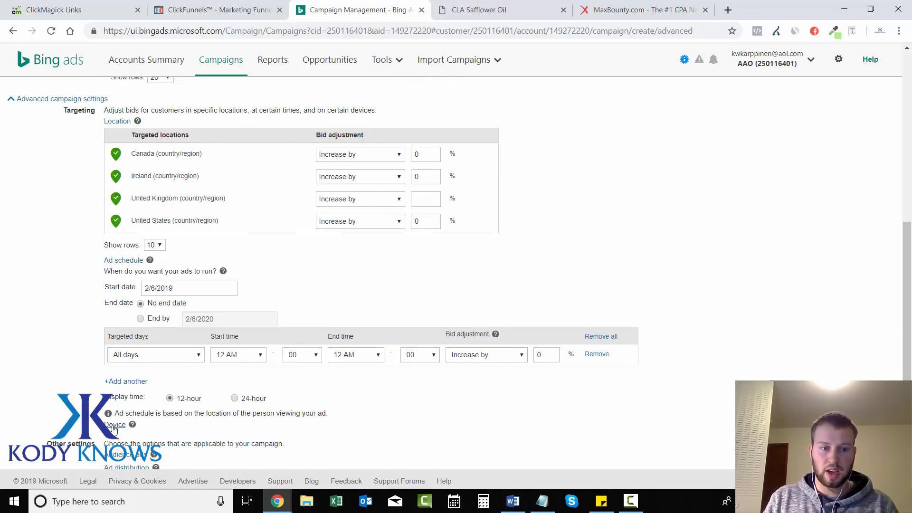
{"action": "left_click", "coordinate": [115, 425]}
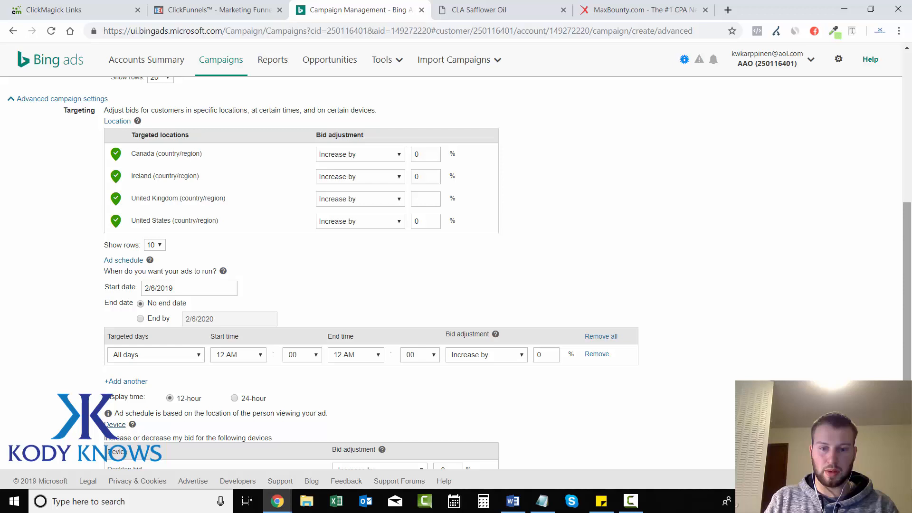
{"action": "scroll", "scroll_direction": "down", "scroll_amount": 3}
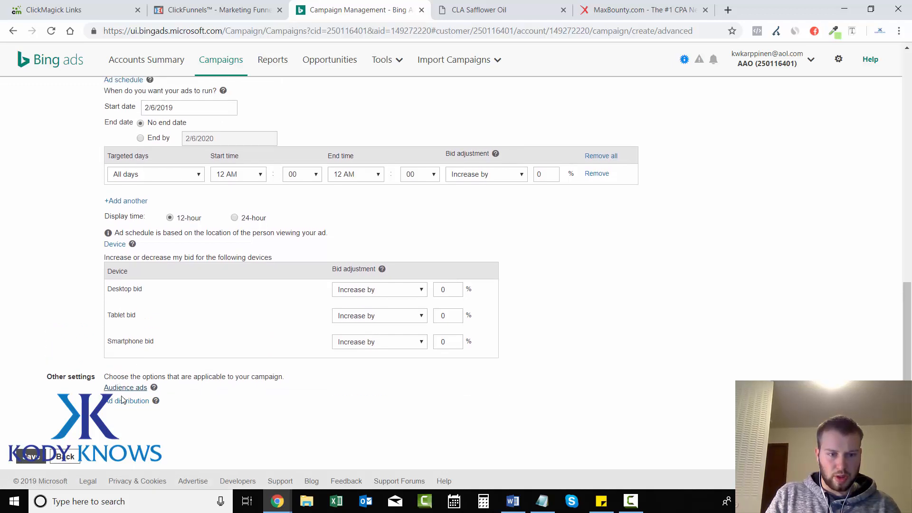
{"action": "scroll", "scroll_direction": "down", "scroll_amount": 3}
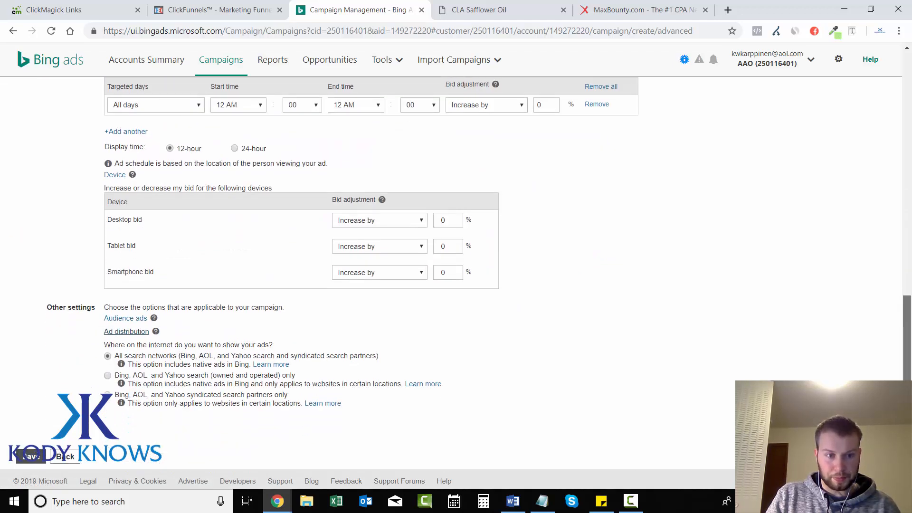
{"action": "mouse_move", "coordinate": [356, 342]}
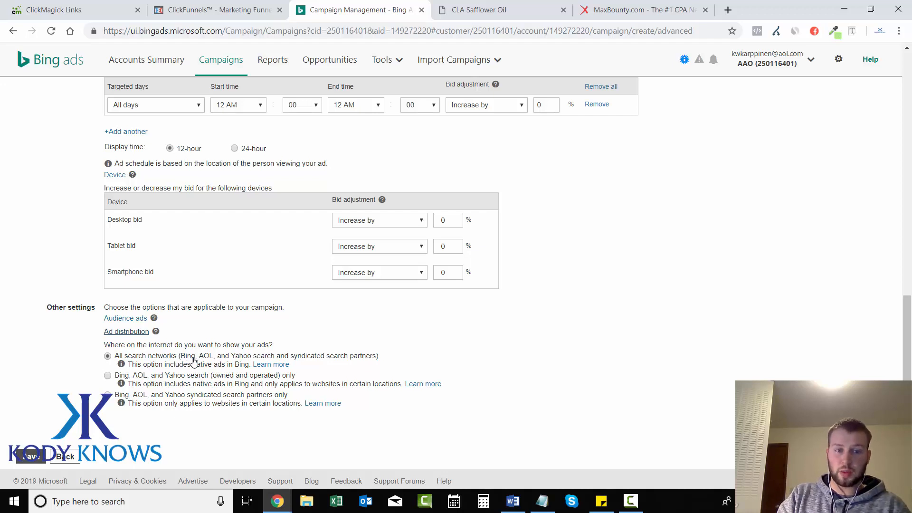
{"action": "mouse_move", "coordinate": [244, 359]}
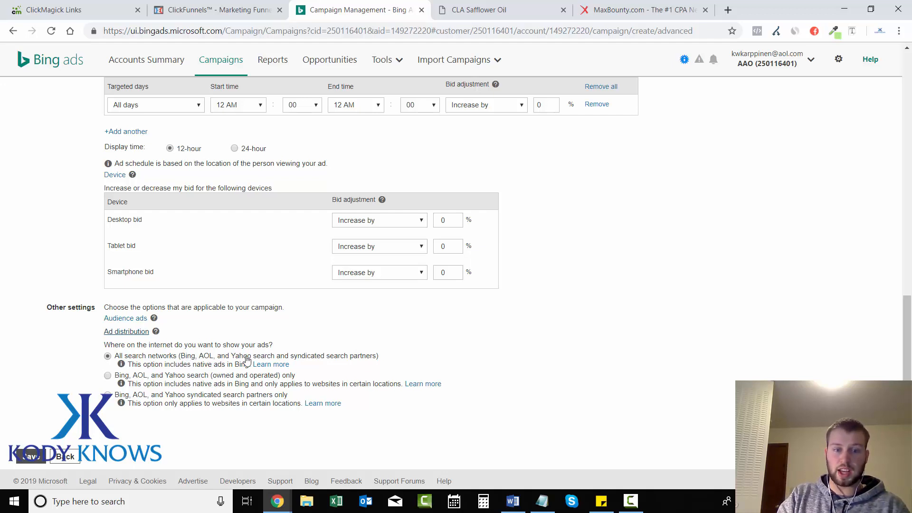
{"action": "mouse_move", "coordinate": [290, 362]}
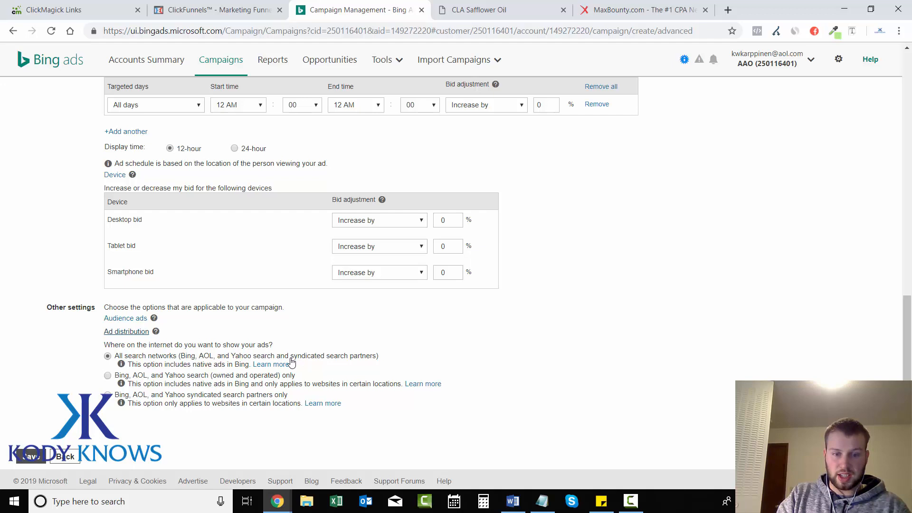
{"action": "mouse_move", "coordinate": [441, 354]}
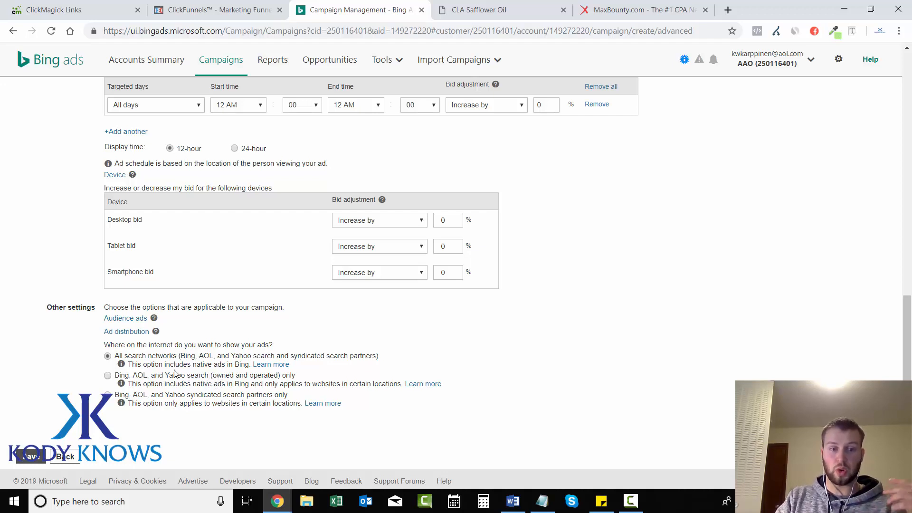
{"action": "mouse_move", "coordinate": [188, 401]}
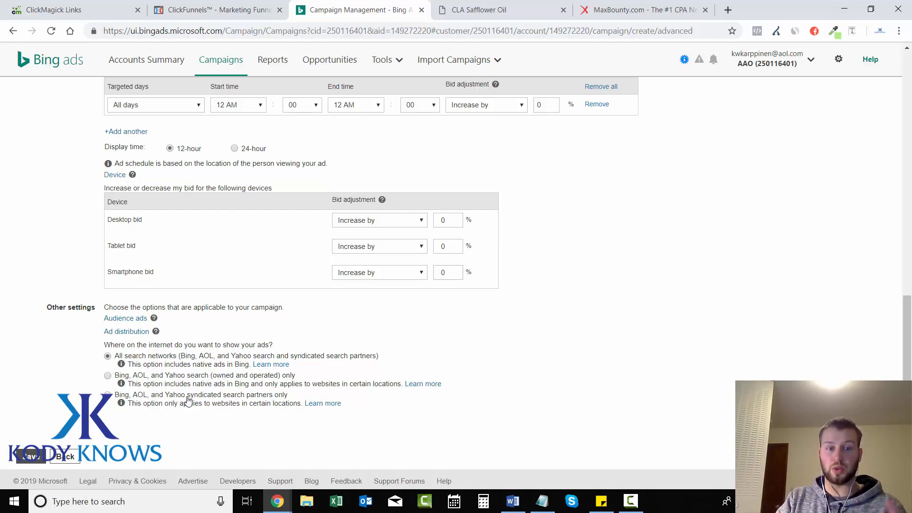
{"action": "mouse_move", "coordinate": [441, 406]}
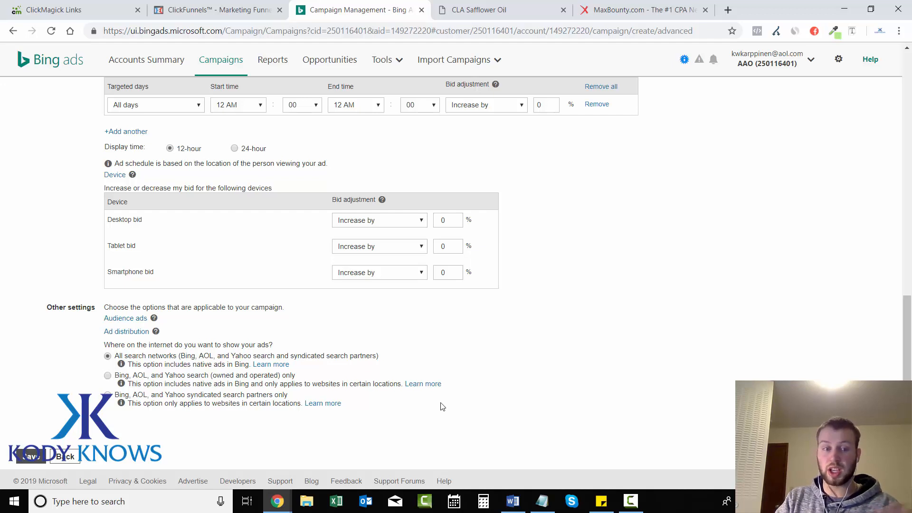
{"action": "mouse_move", "coordinate": [438, 393]}
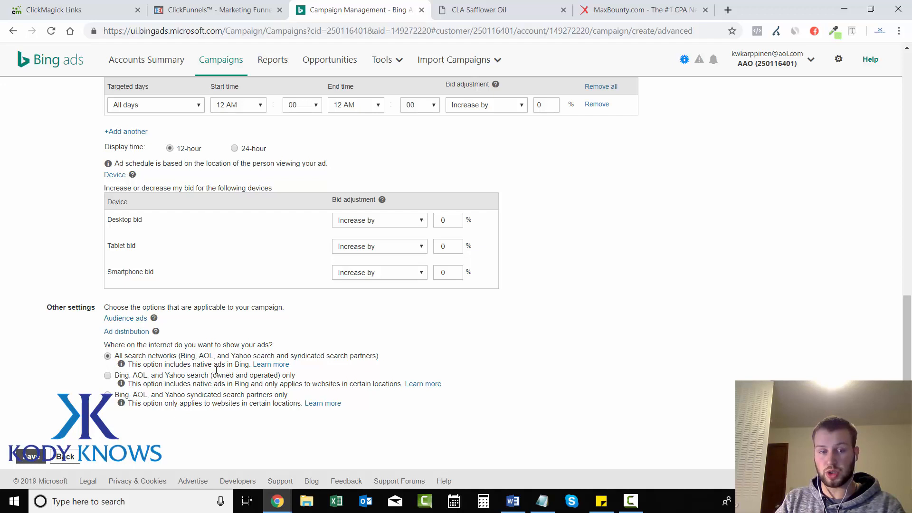
{"action": "left_click", "coordinate": [30, 455]}
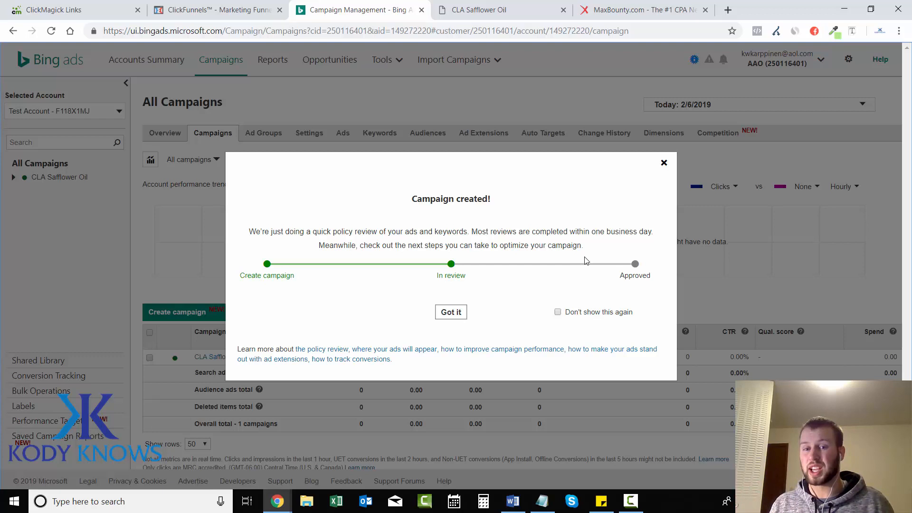
{"action": "mouse_move", "coordinate": [588, 233]}
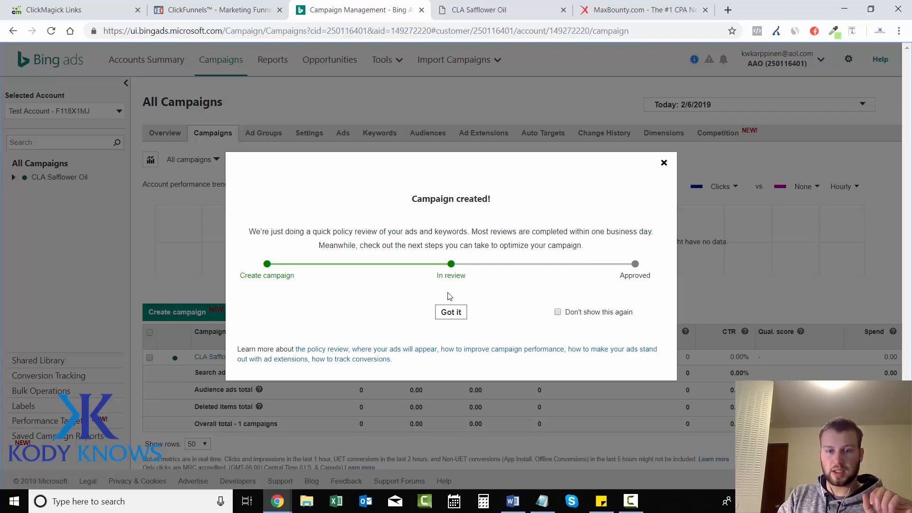
Dismiss the Campaign created confirmation so CLA Safflower Oil shows in All Campaigns.
{"action": "left_click", "coordinate": [450, 312]}
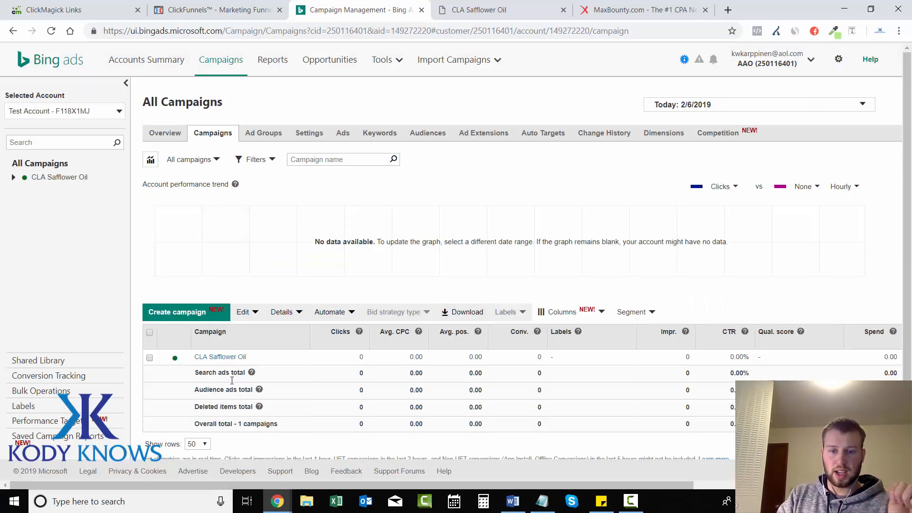
{"action": "mouse_move", "coordinate": [700, 428]}
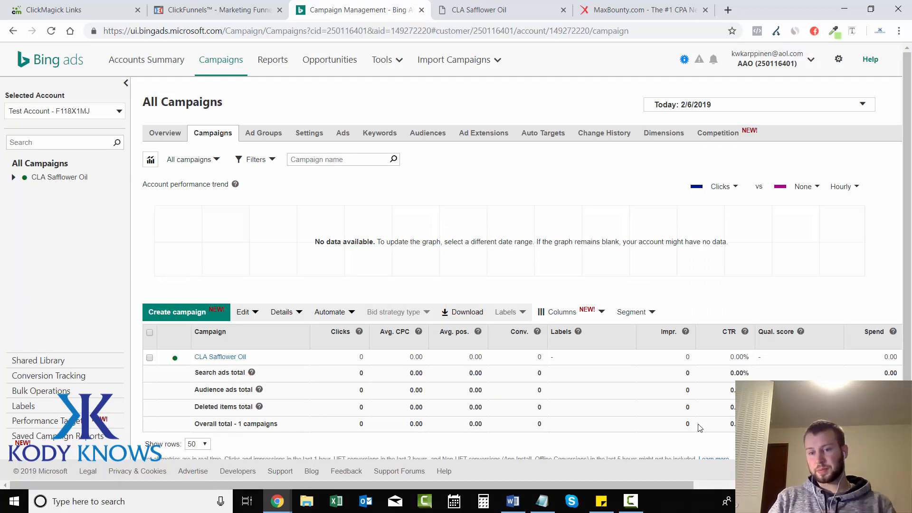